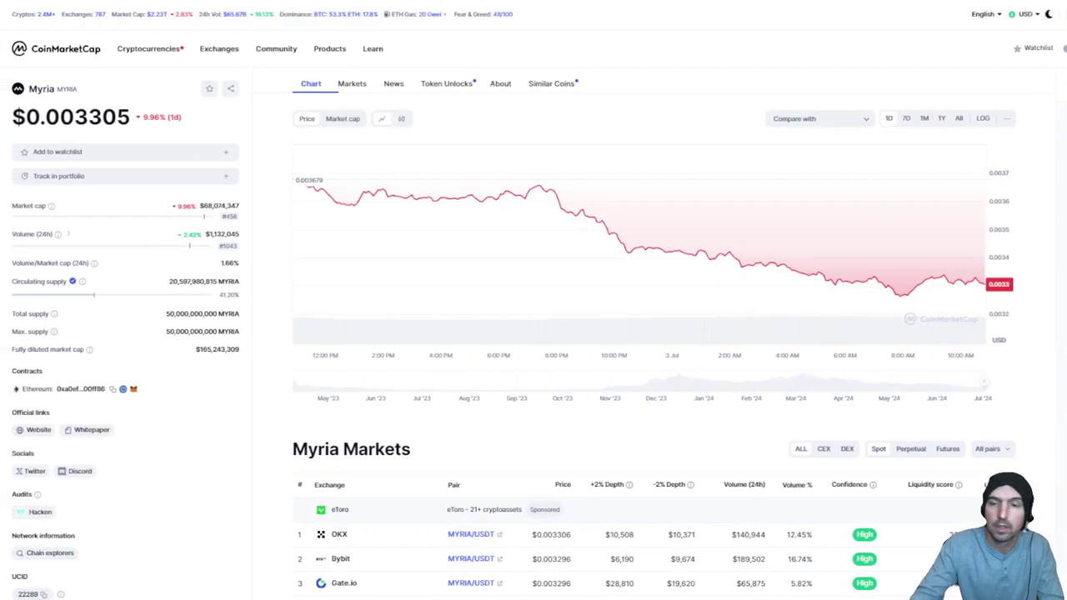
pyautogui.moveTo(564, 166)
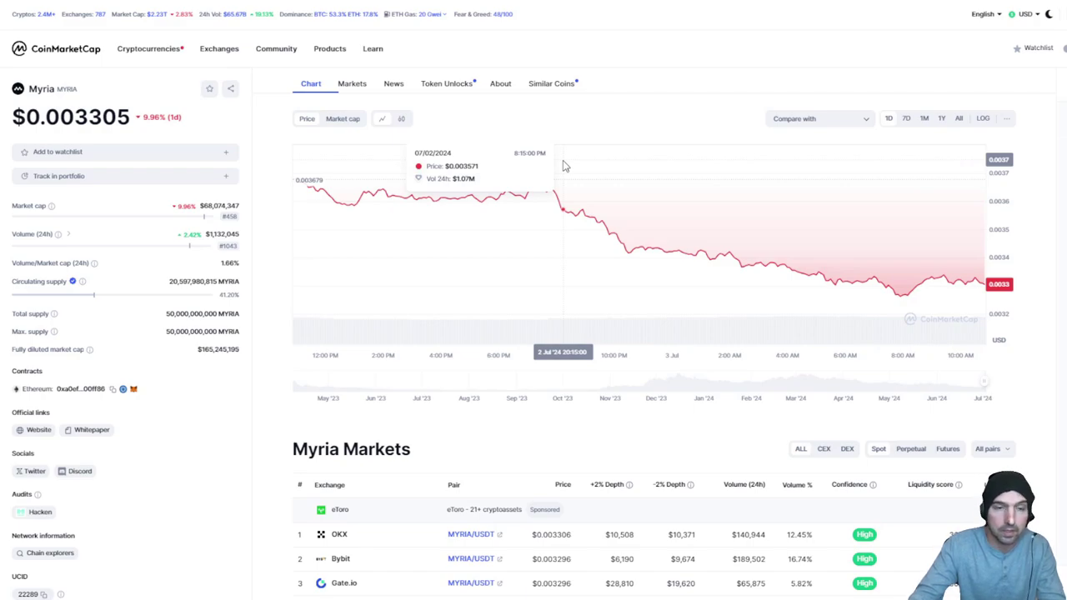
pyautogui.moveTo(739, 285)
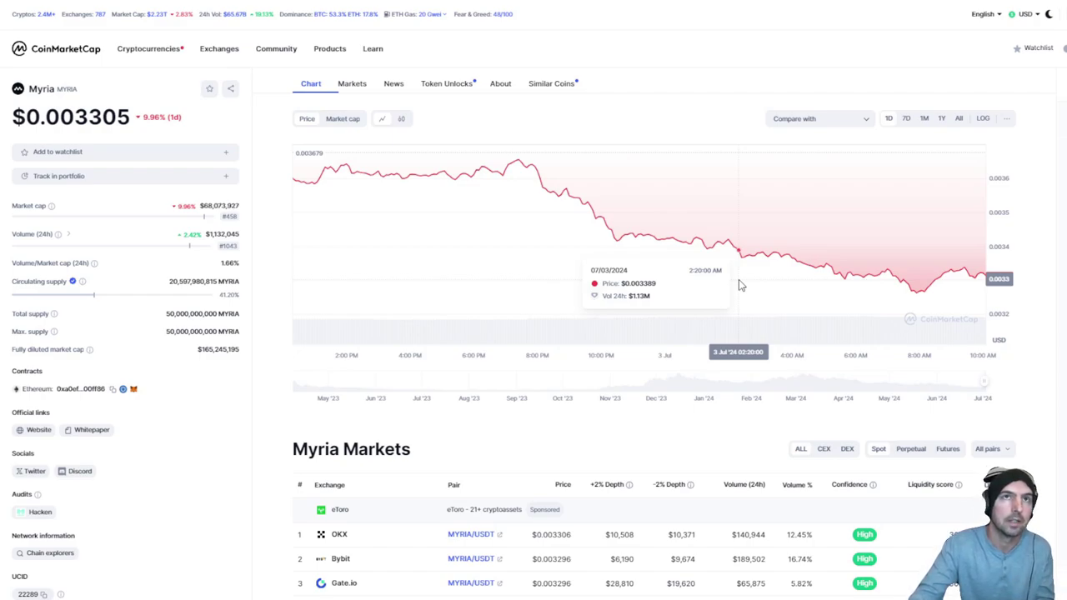
pyautogui.moveTo(737, 277)
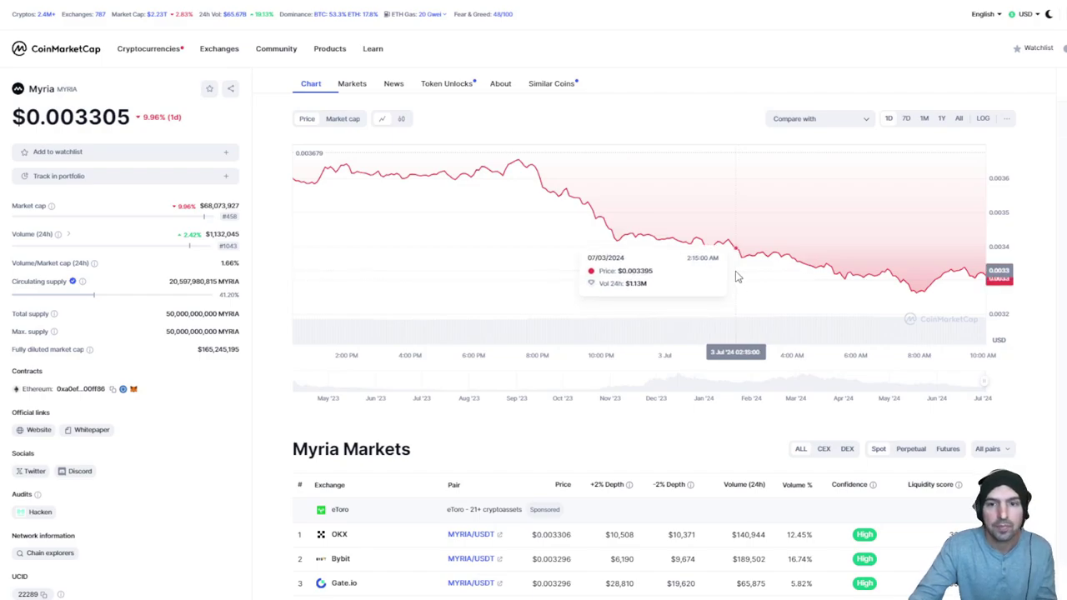
pyautogui.moveTo(750, 256)
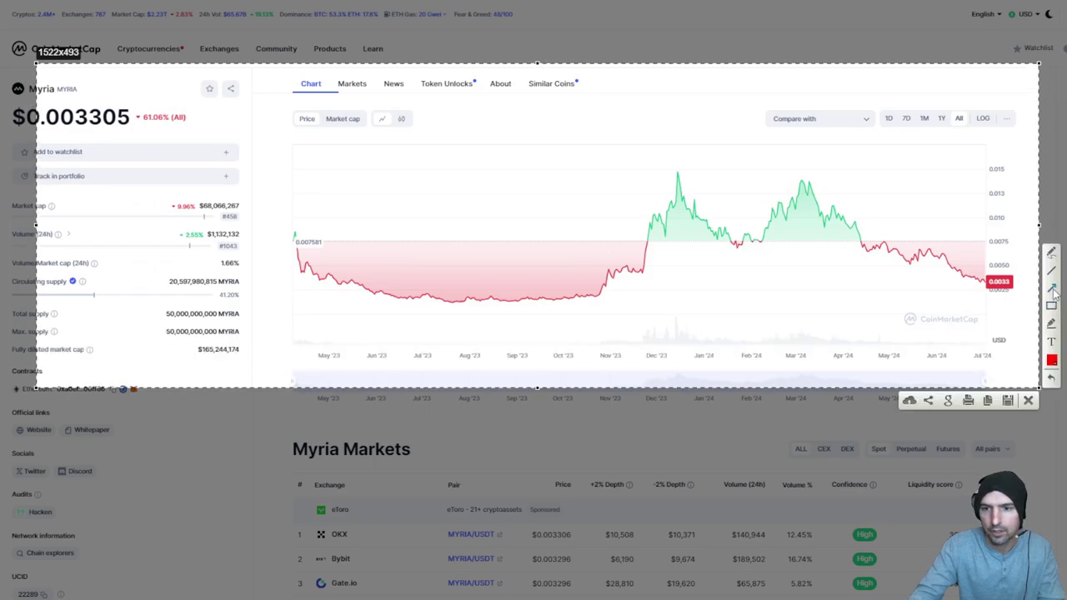
# Draw red lines over Myria's rally to the first peak, a level across both peaks, and the decline.
pyautogui.moveTo(561, 286); pyautogui.dragTo(675, 175)
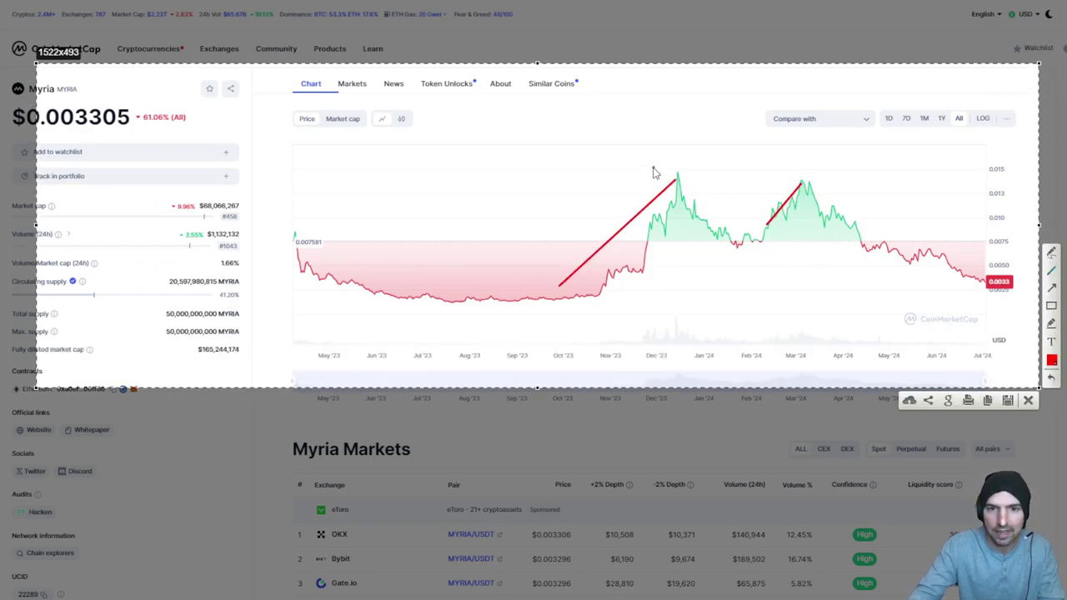
pyautogui.moveTo(653, 167); pyautogui.dragTo(902, 167)
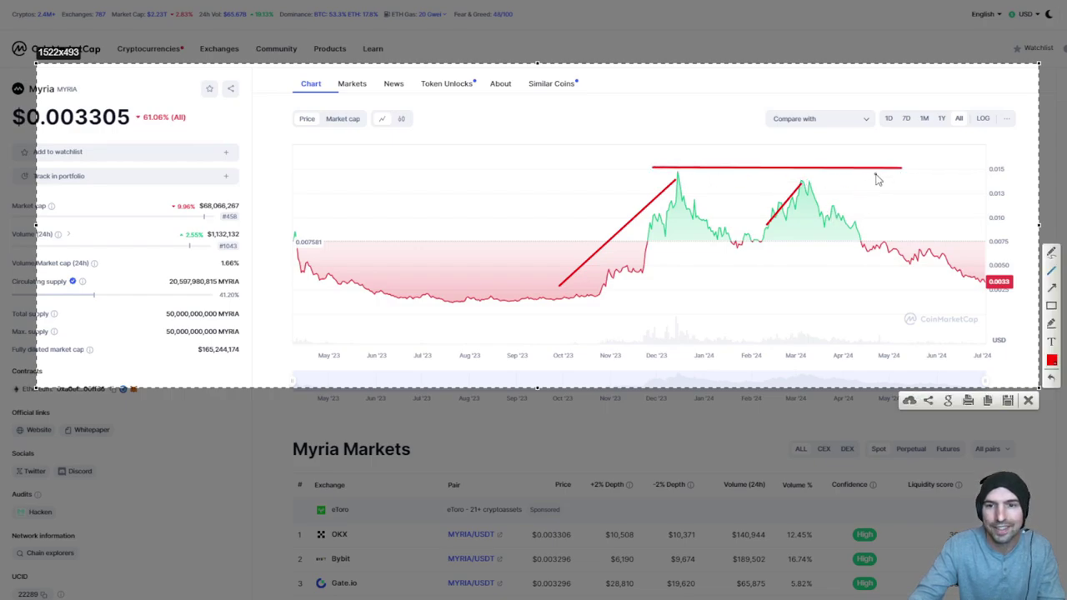
pyautogui.moveTo(879, 179); pyautogui.dragTo(1009, 291)
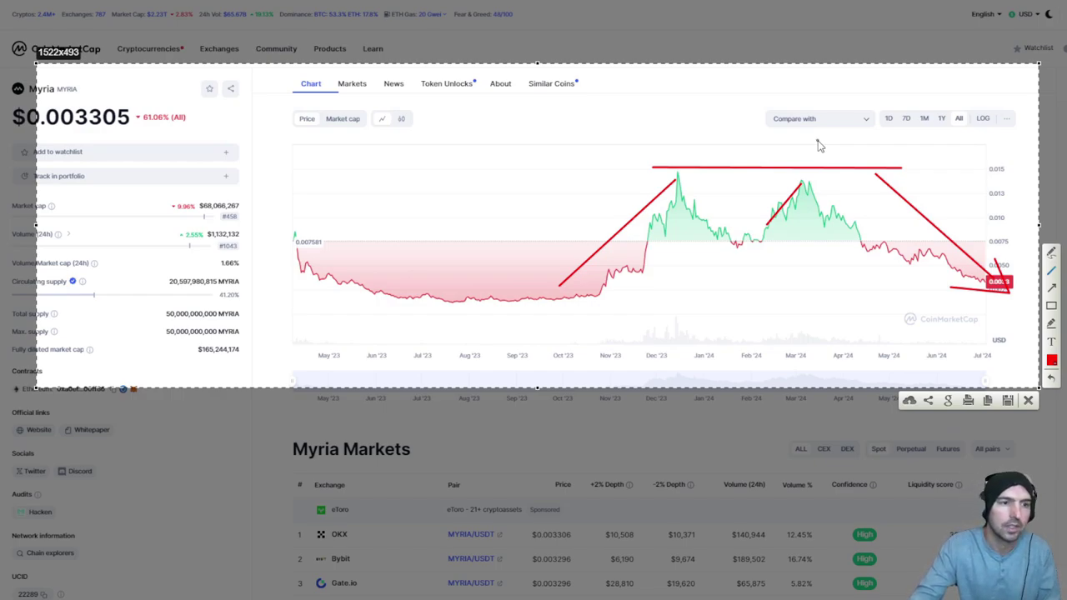
pyautogui.moveTo(697, 18)
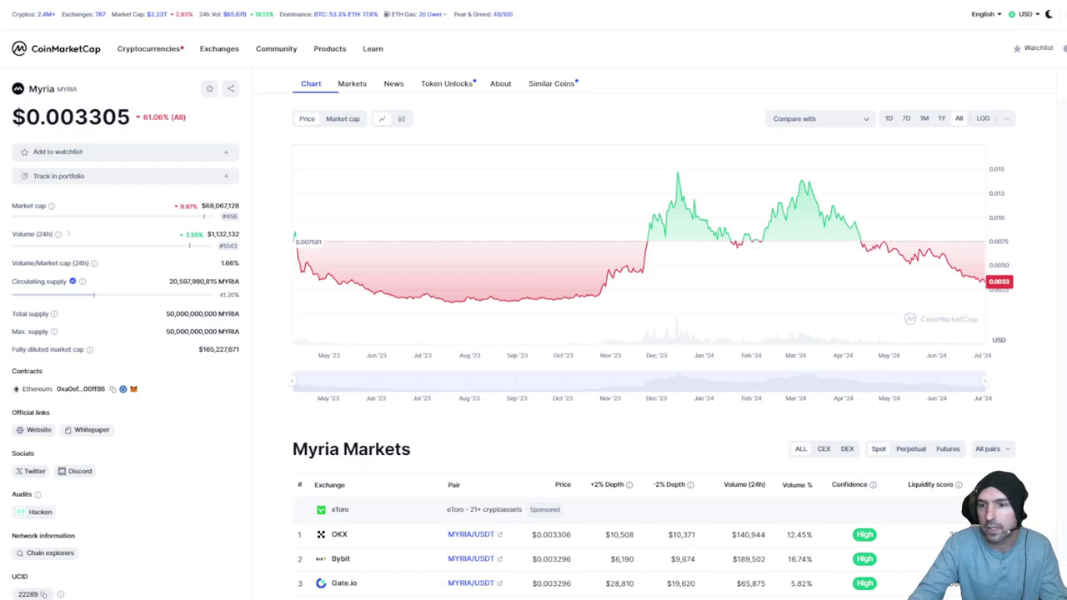
pyautogui.moveTo(171, 139)
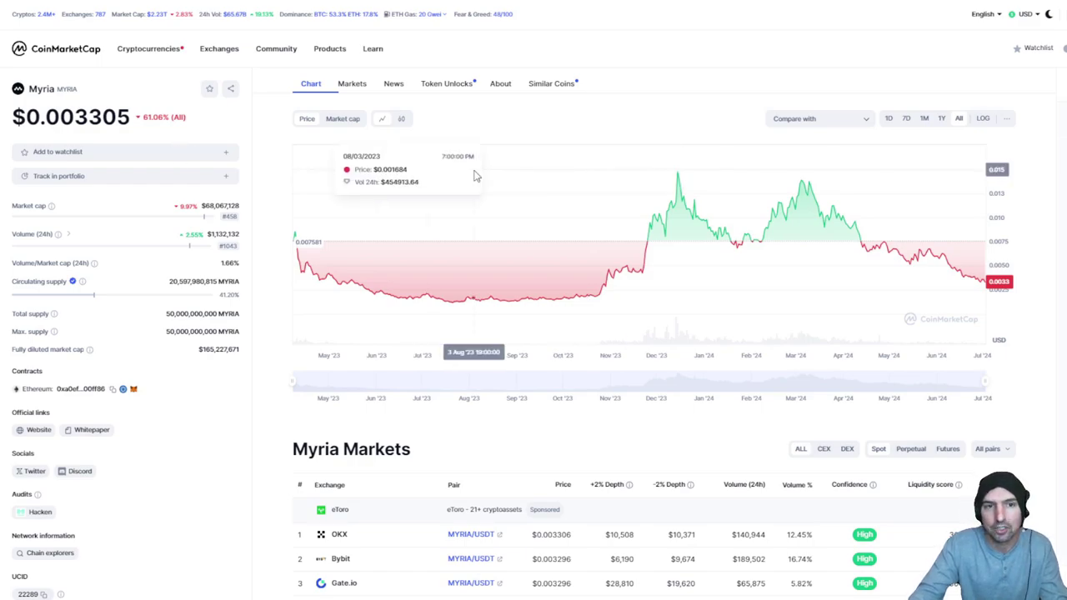
# Review Myria's token unlock schedule and highlight the Jul 06, 2024 unlock event.
pyautogui.click(446, 84)
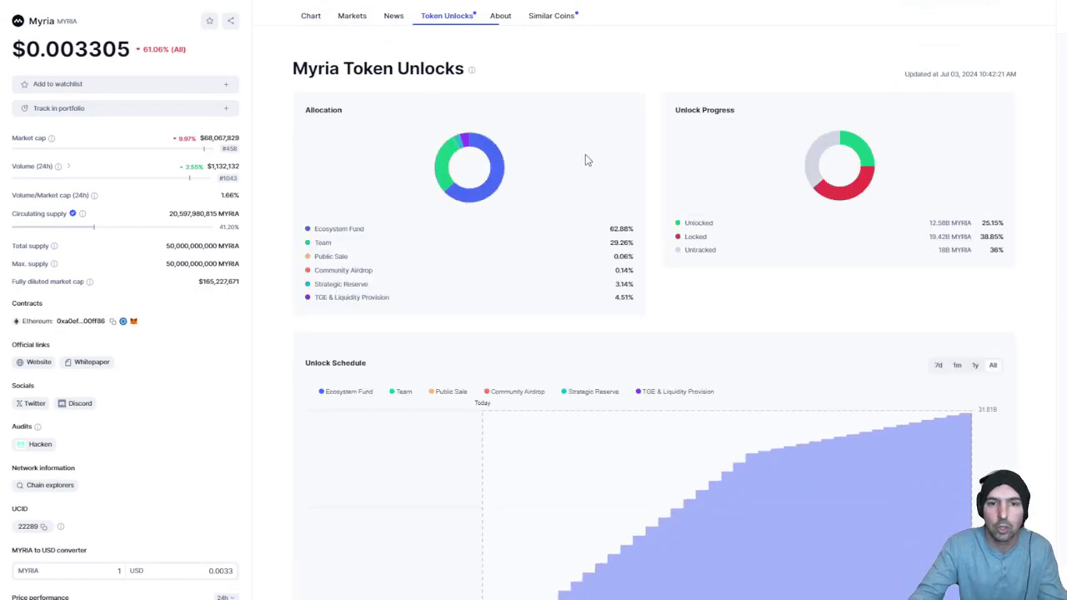
pyautogui.scroll(-3)
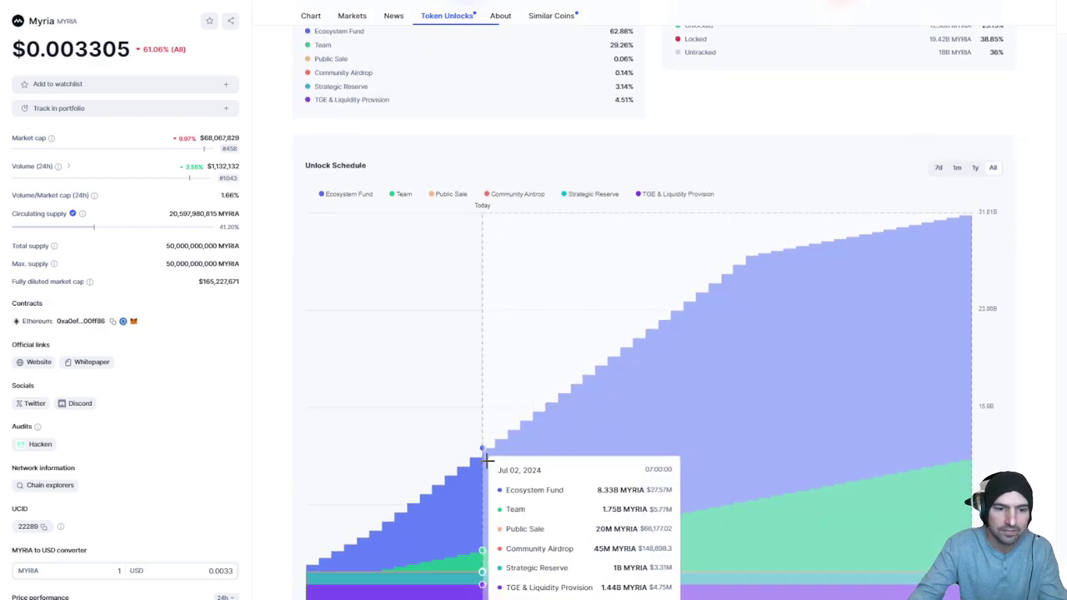
pyautogui.scroll(-3)
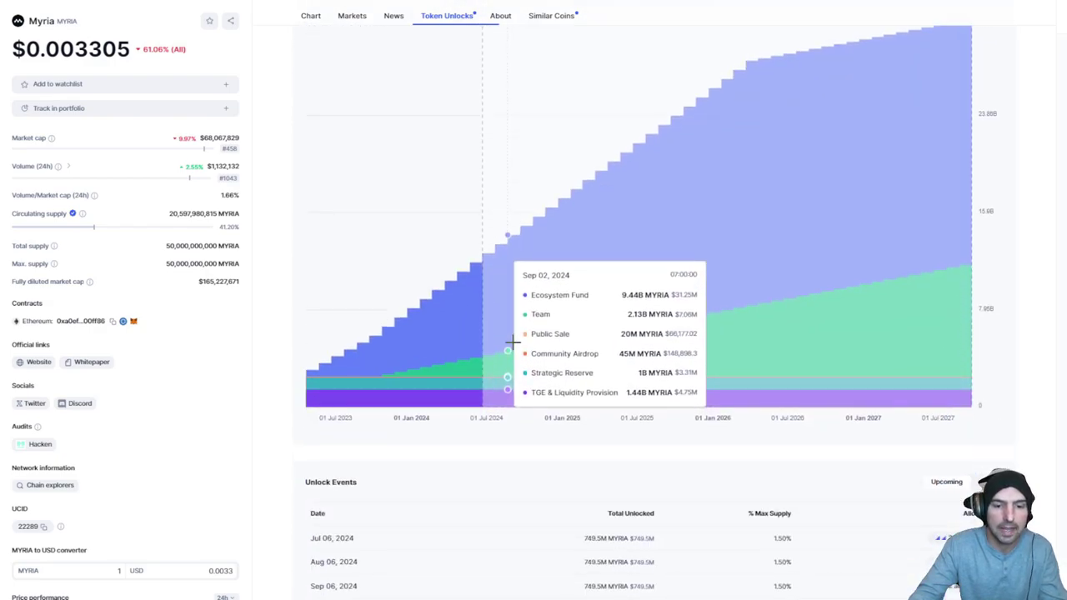
pyautogui.scroll(-3)
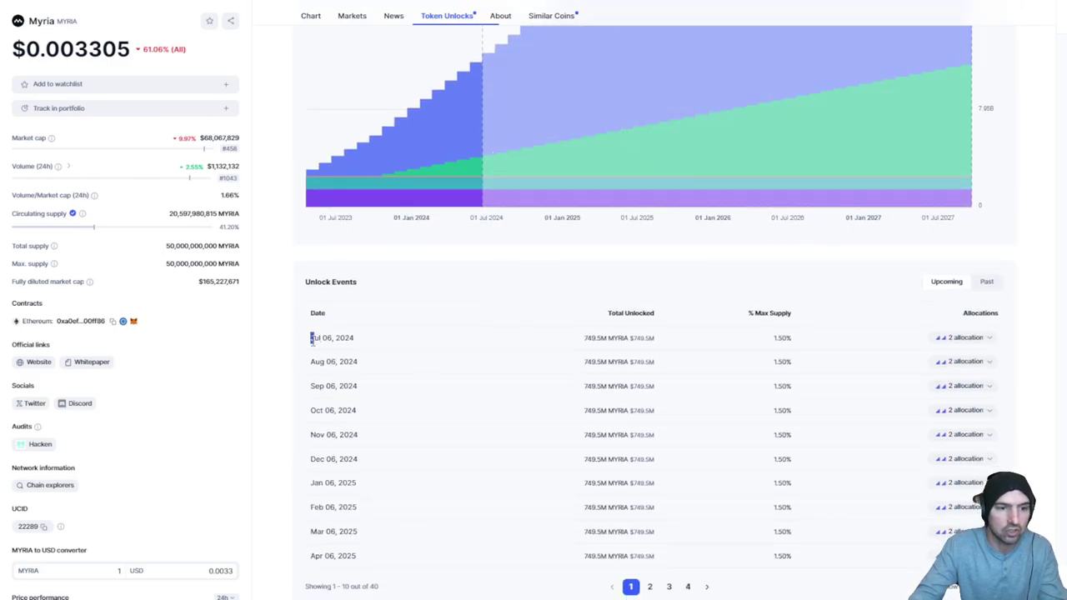
pyautogui.moveTo(311, 338); pyautogui.dragTo(630, 338)
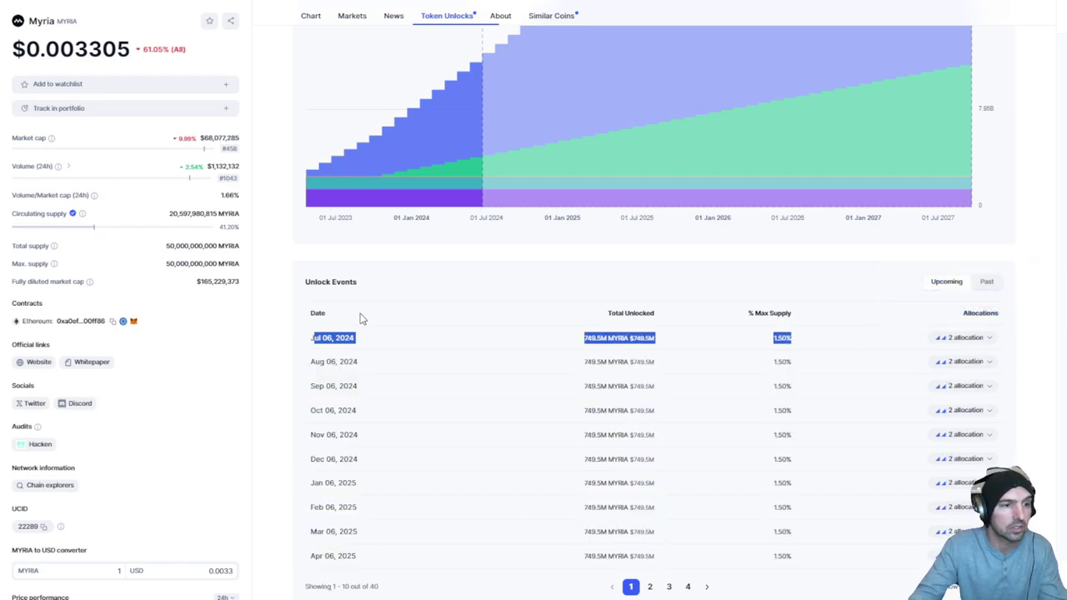
pyautogui.scroll(3)
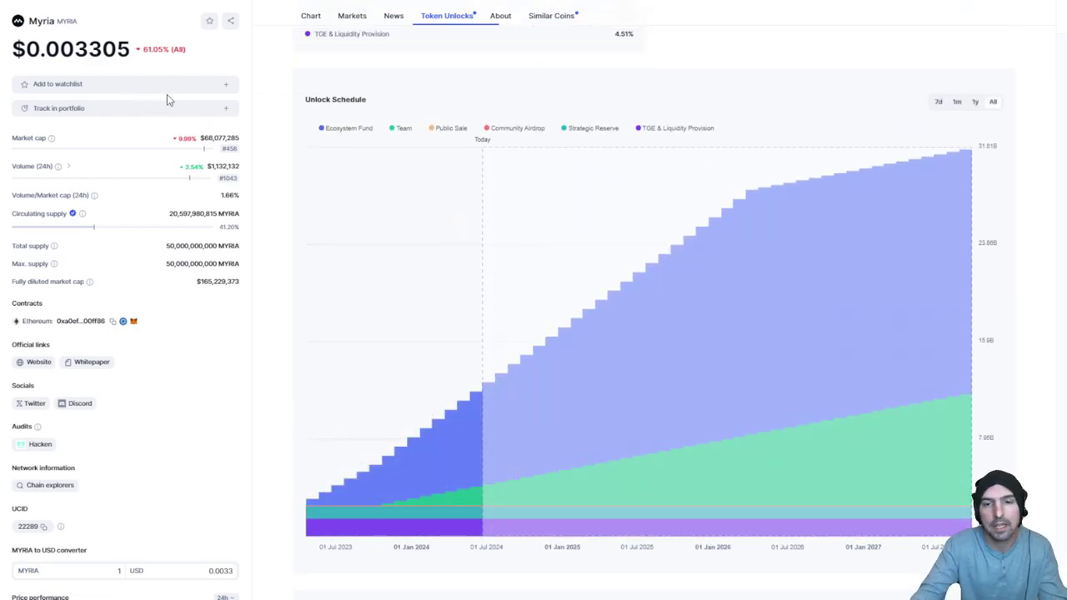
pyautogui.click(394, 15)
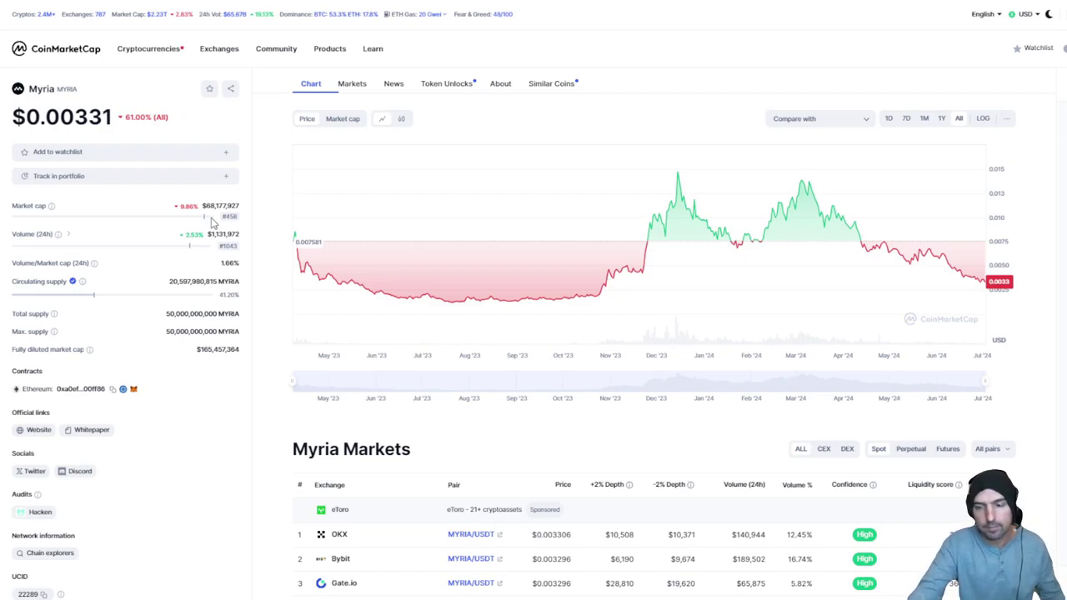
pyautogui.moveTo(213, 221)
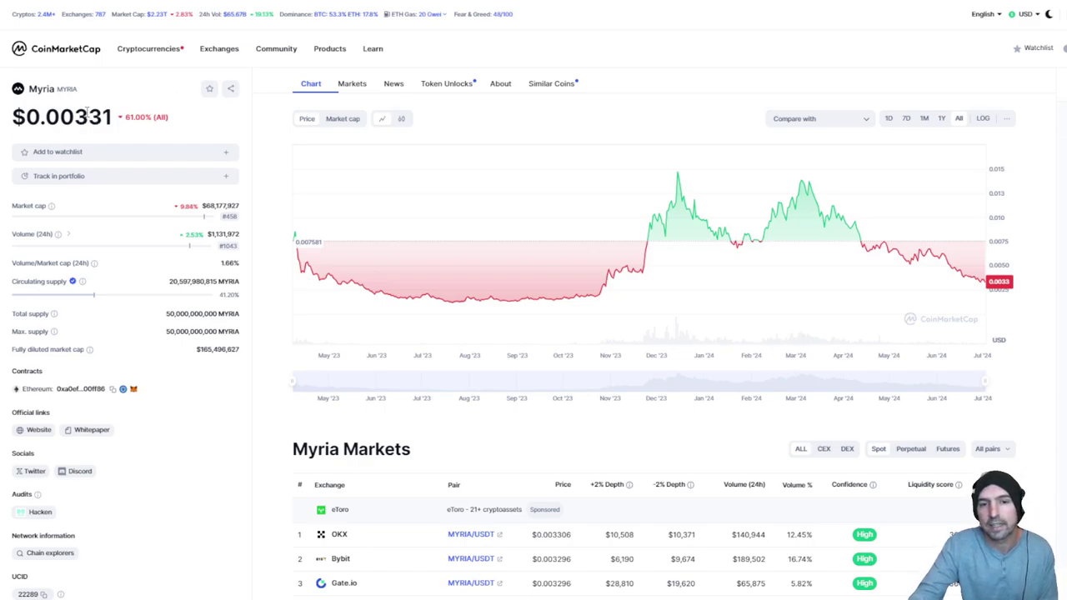
pyautogui.moveTo(585, 281)
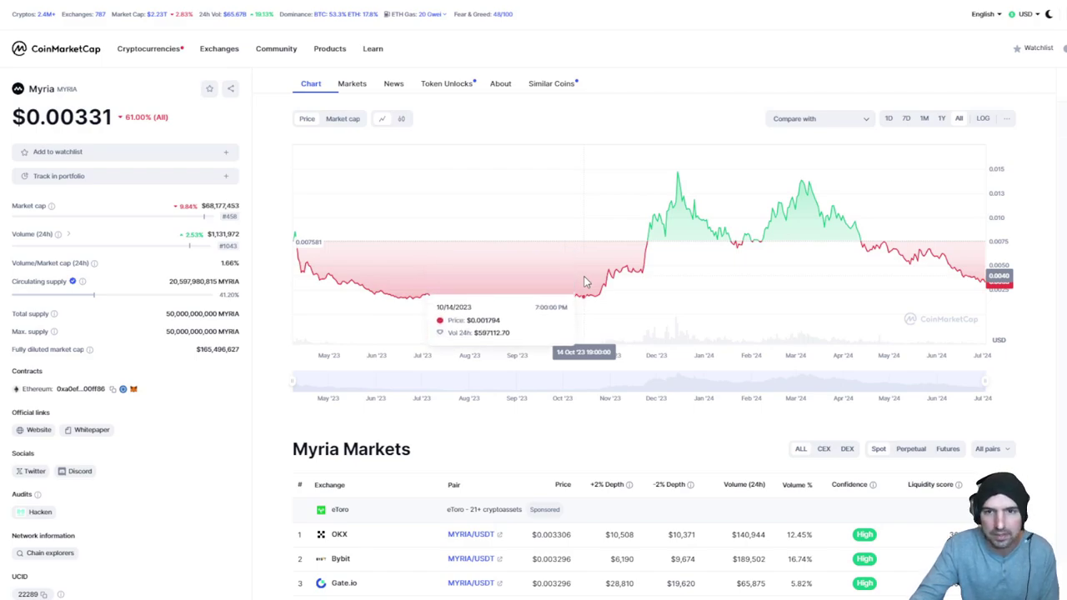
# Switch Myria's price chart to the 1Y range.
pyautogui.click(942, 117)
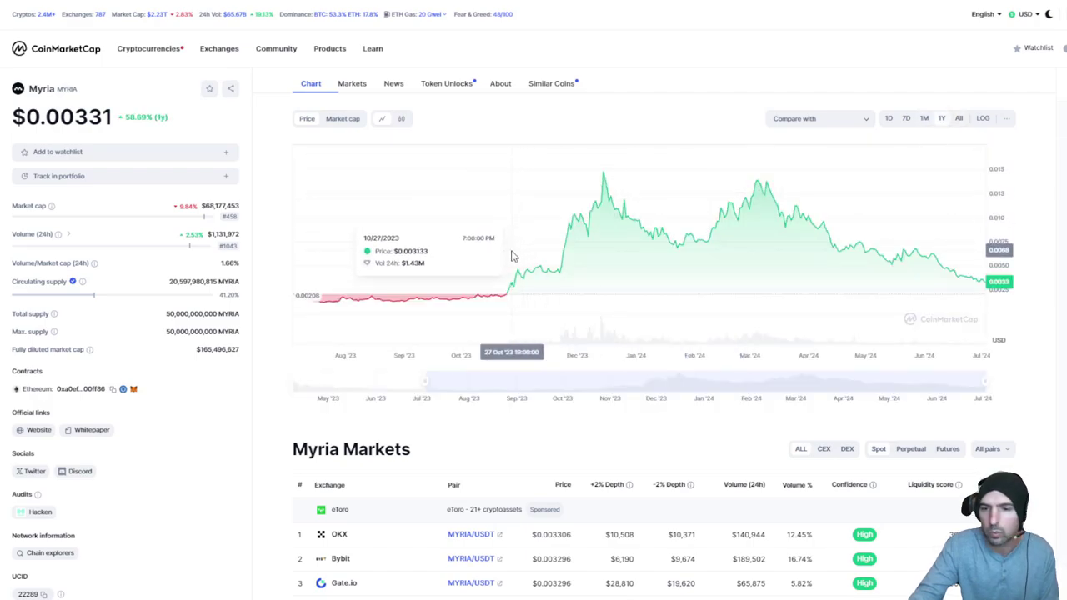
pyautogui.moveTo(500, 258)
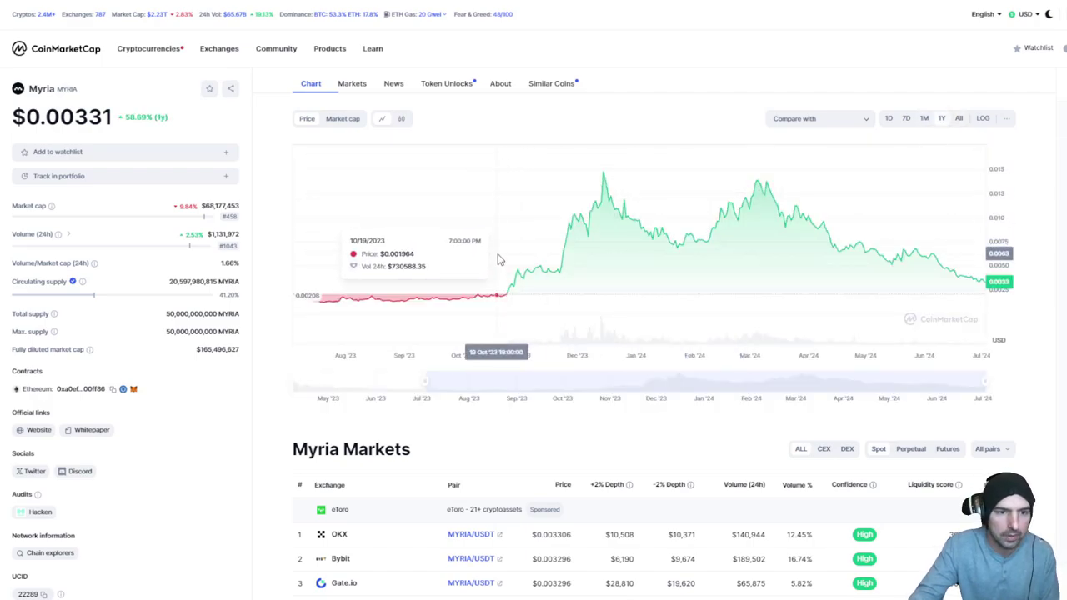
pyautogui.moveTo(411, 263)
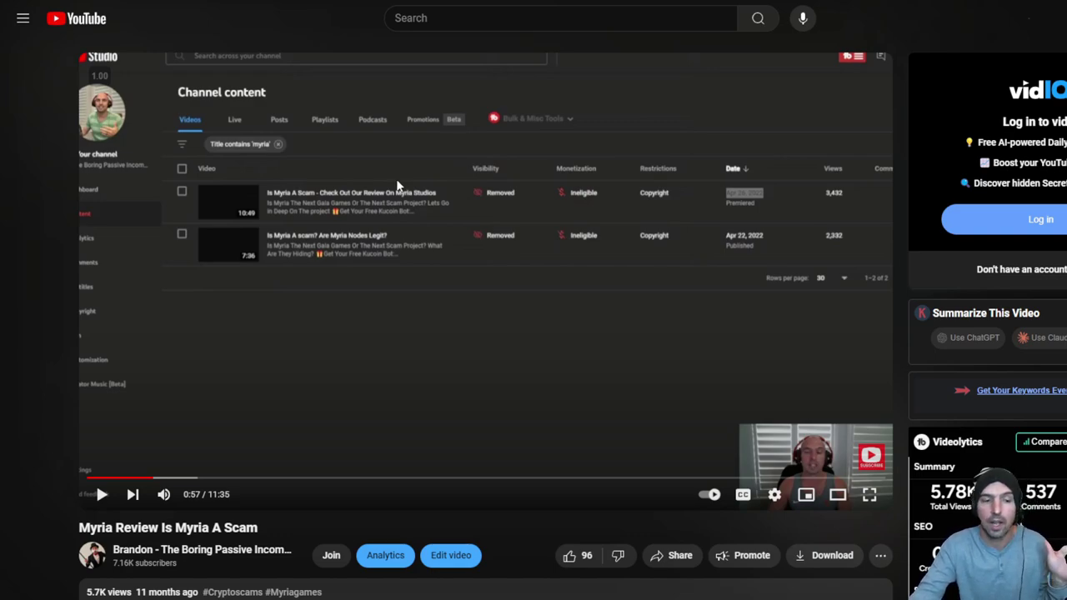
pyautogui.moveTo(291, 293)
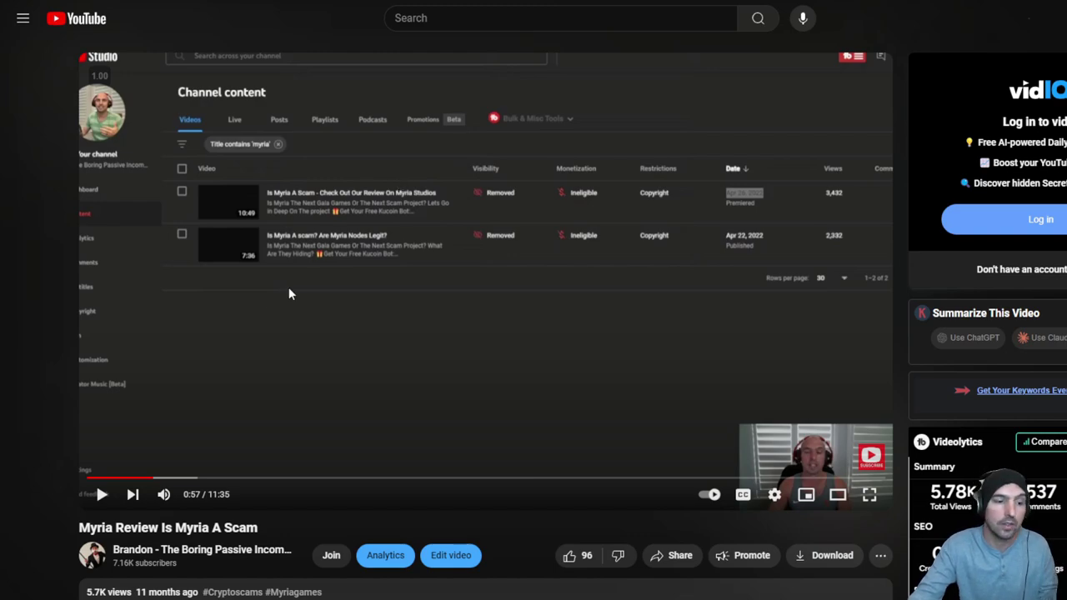
pyautogui.moveTo(279, 311)
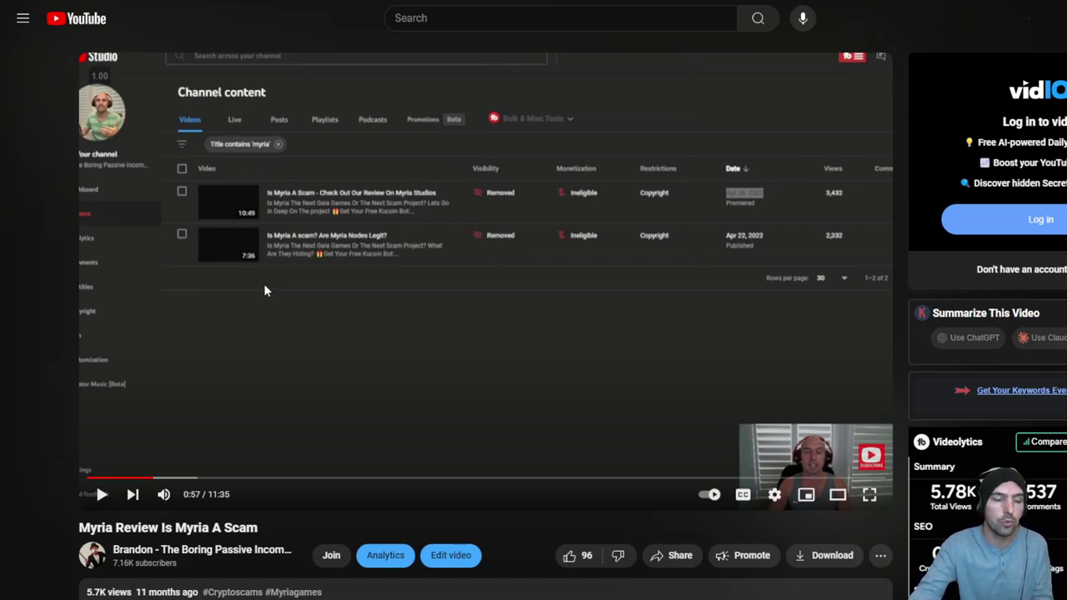
pyautogui.moveTo(772, 343)
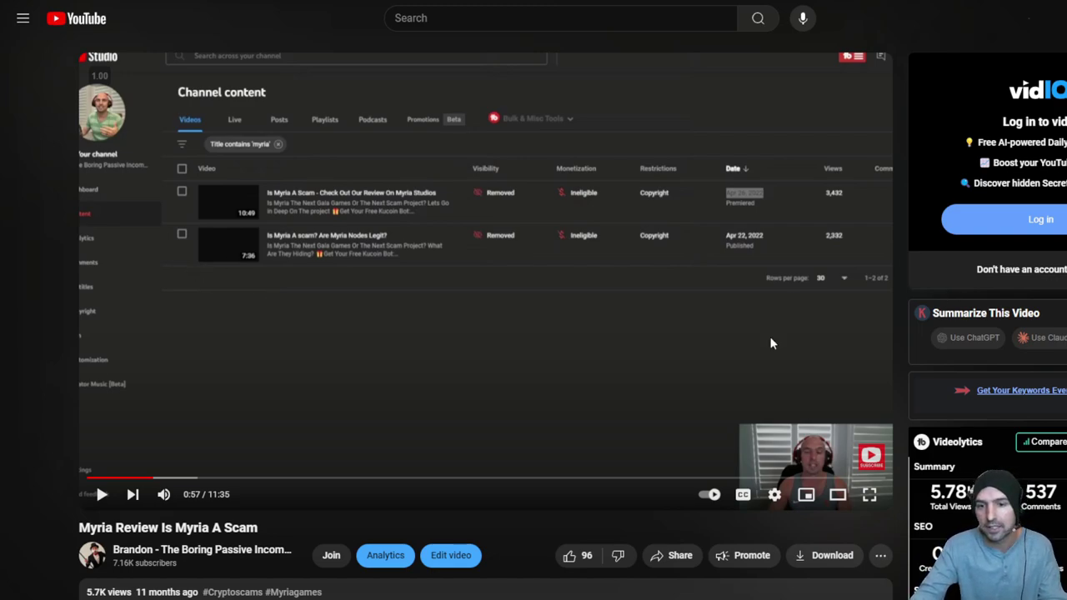
# Open the Myria review video's transcript and scroll through its lines.
pyautogui.scroll(-3)
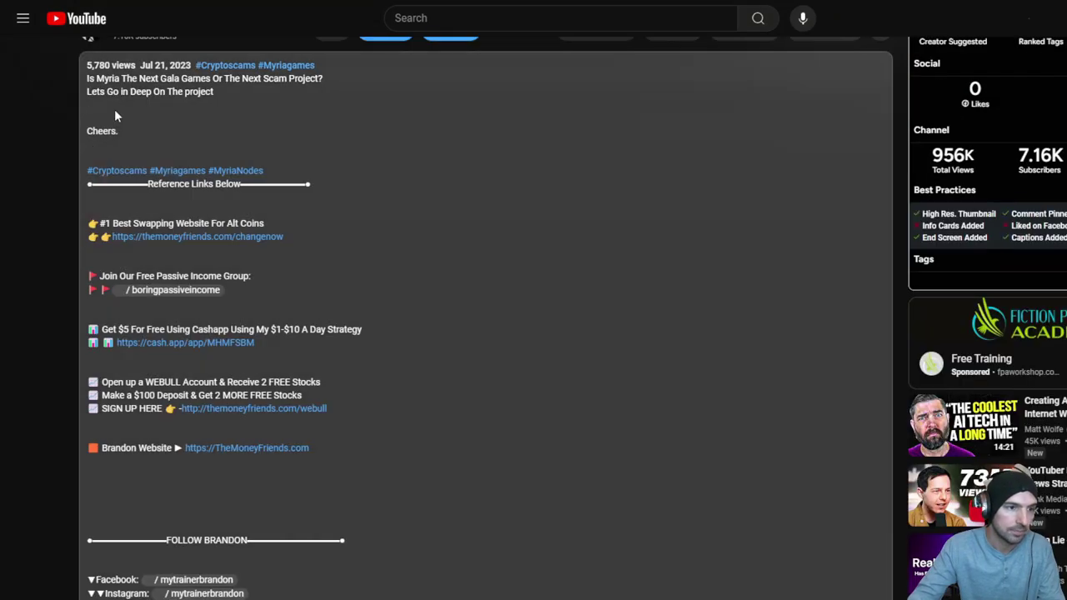
pyautogui.scroll(-3)
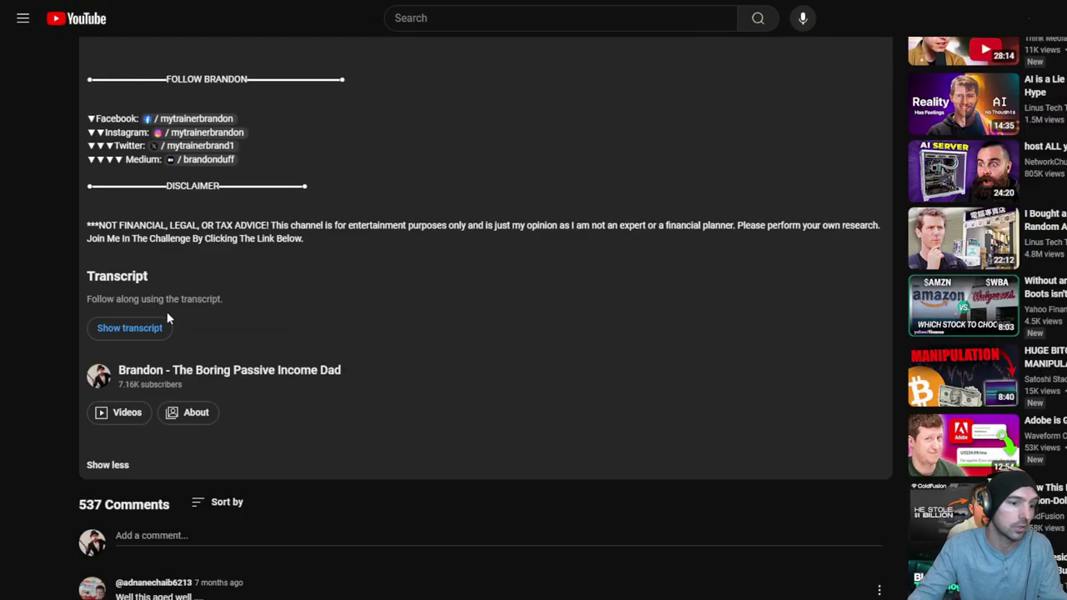
pyautogui.click(129, 327)
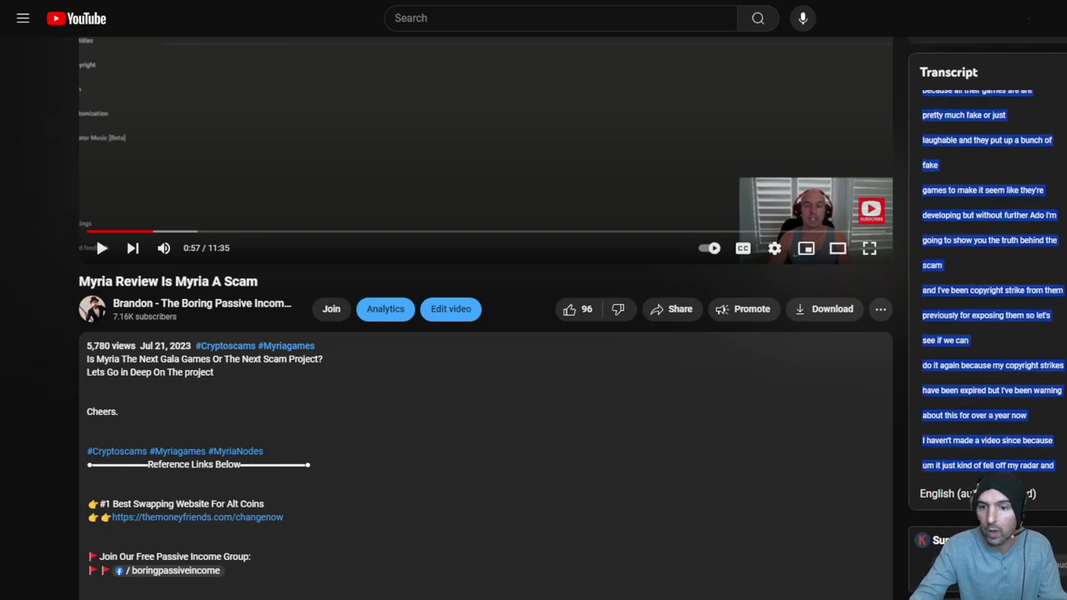
pyautogui.scroll(-3)
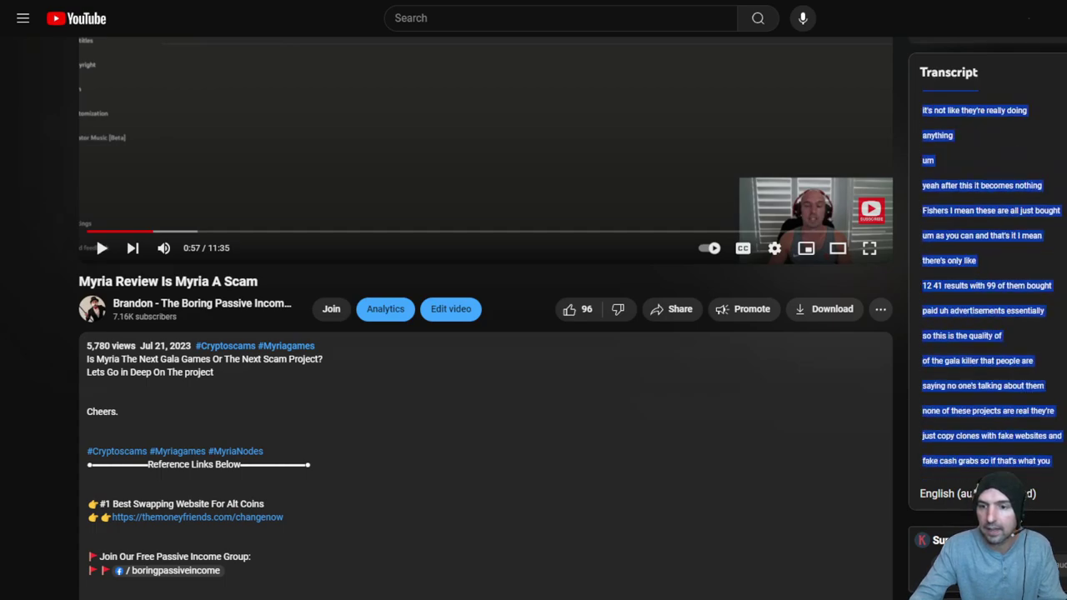
pyautogui.scroll(-3)
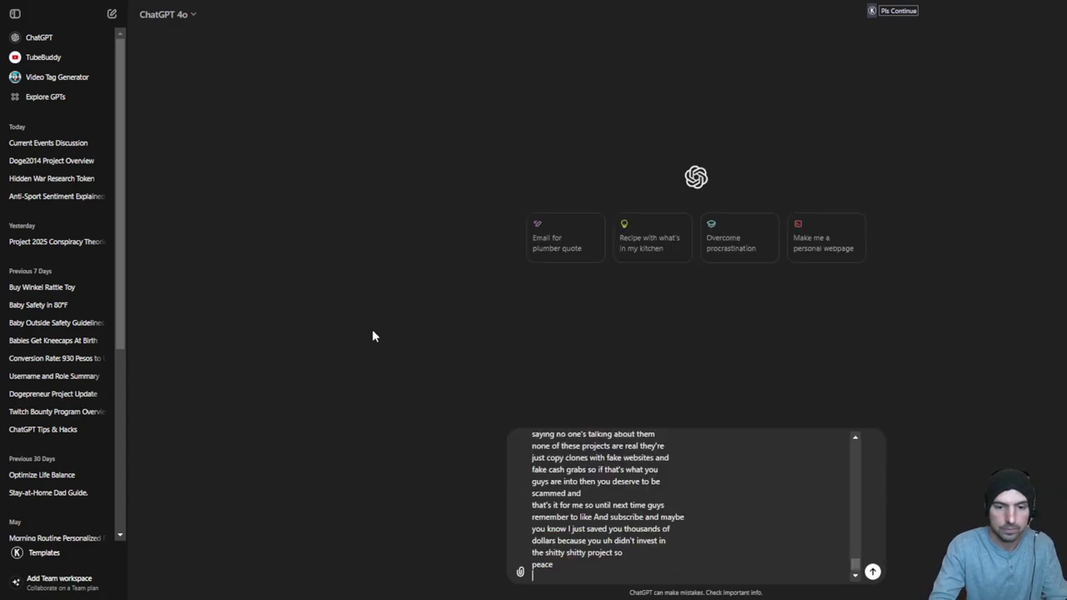
# Send the pasted Myria transcript to ChatGPT for a talking-points summary.
pyautogui.click(876, 571)
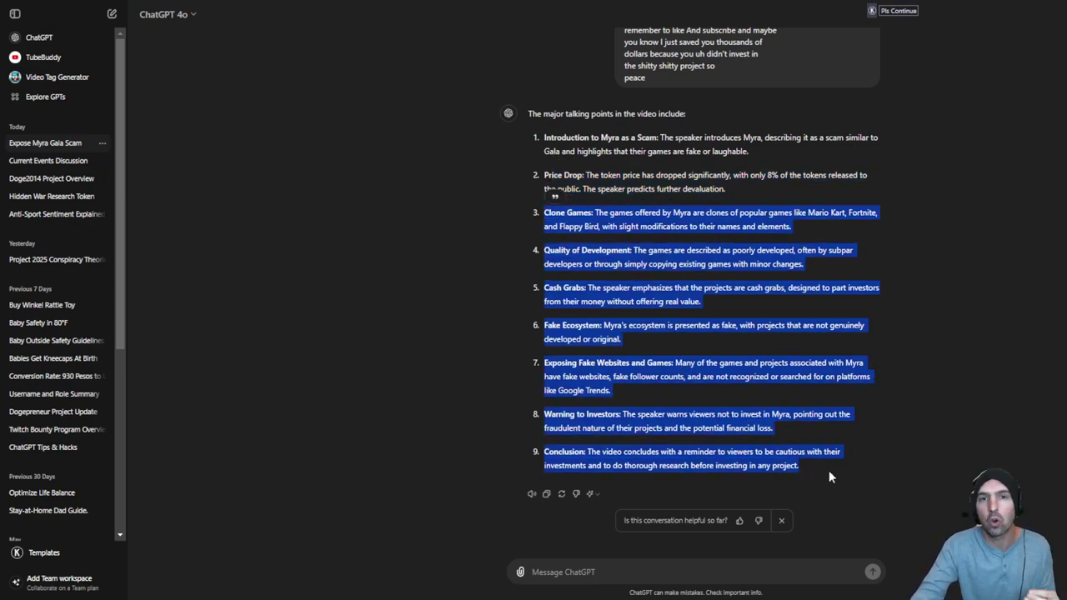
pyautogui.moveTo(676, 12)
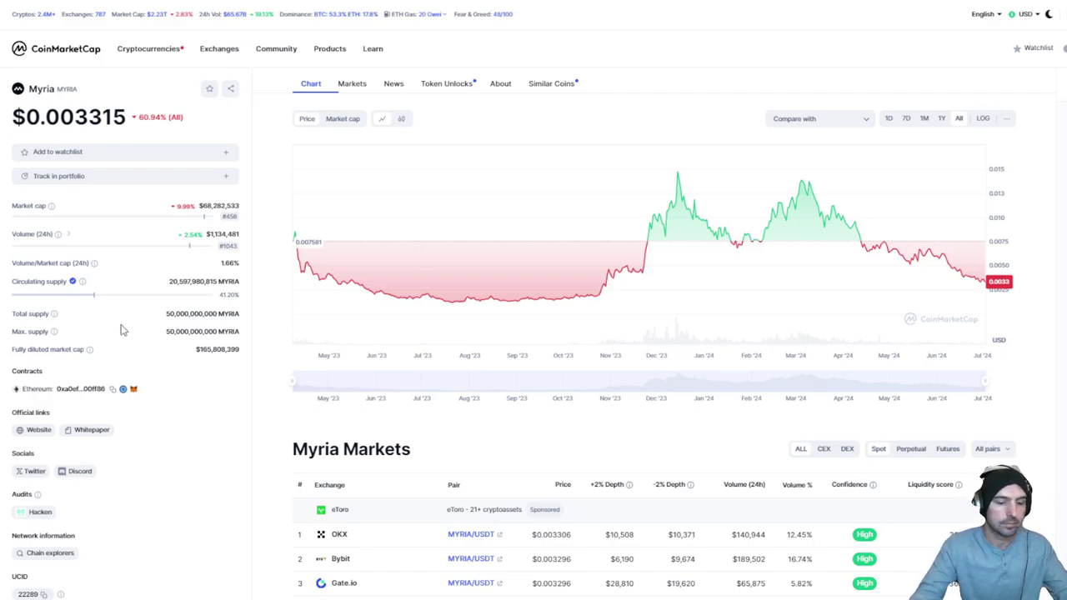
pyautogui.moveTo(437, 194)
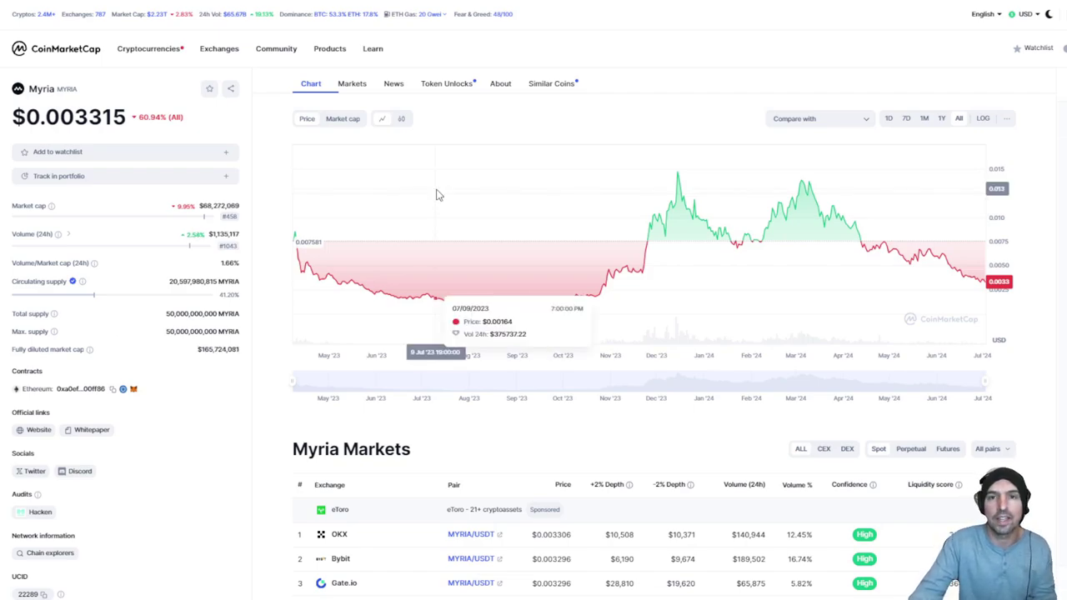
pyautogui.moveTo(453, 217)
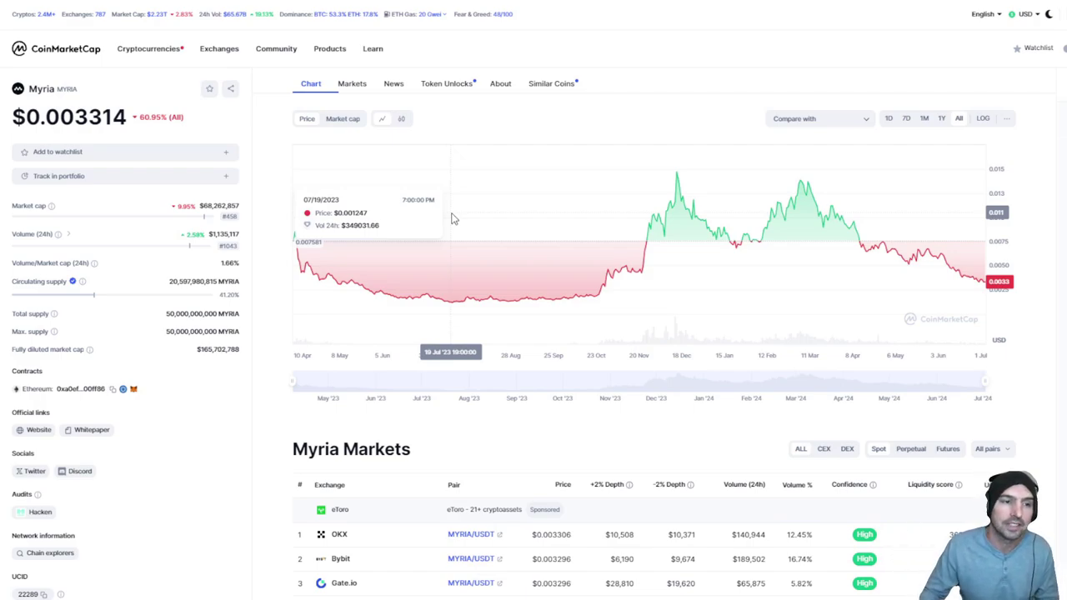
pyautogui.moveTo(579, 100)
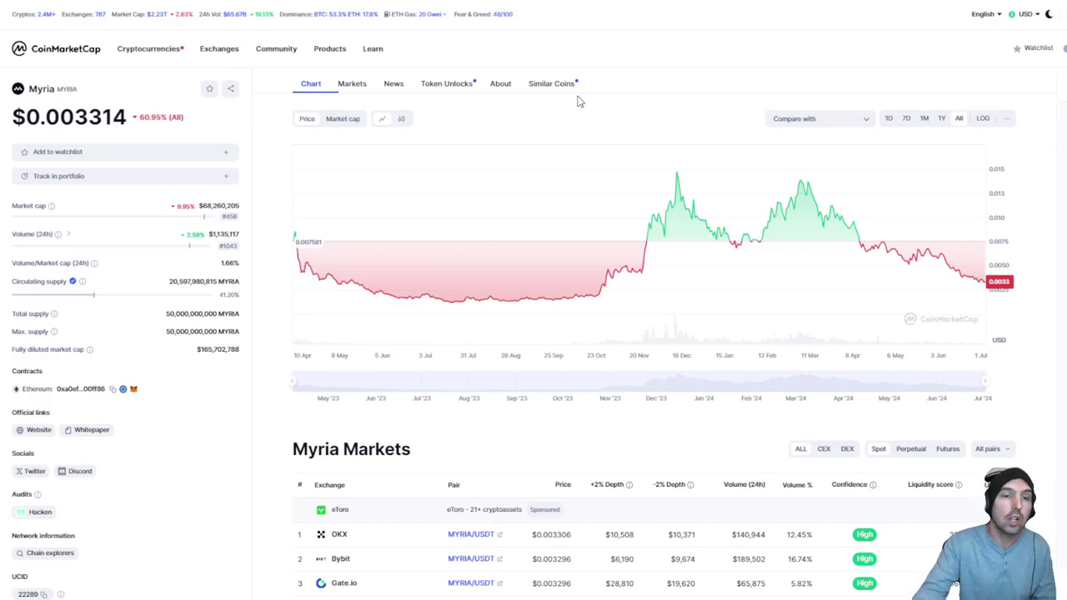
pyautogui.moveTo(646, 175)
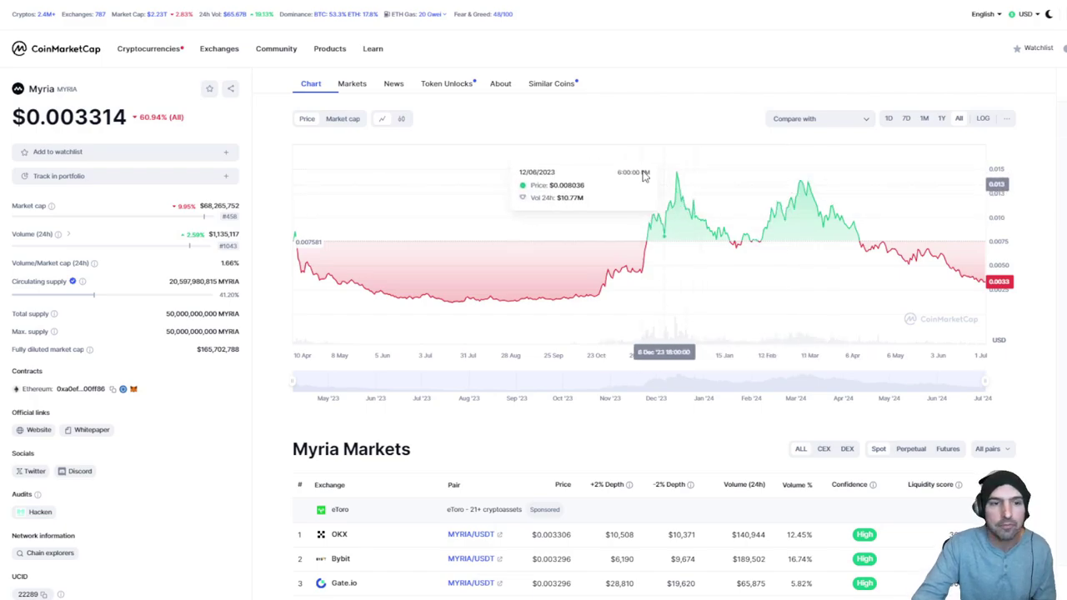
pyautogui.moveTo(693, 198)
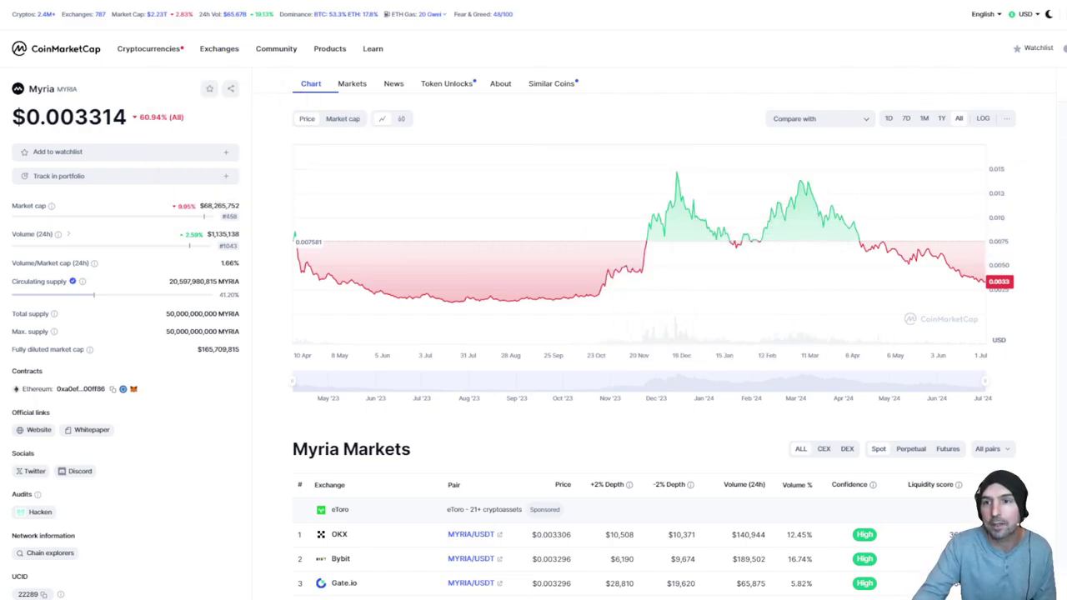
# Search CoinMarketCap for 'drip' to reach Drip Network.
pyautogui.write('drip')
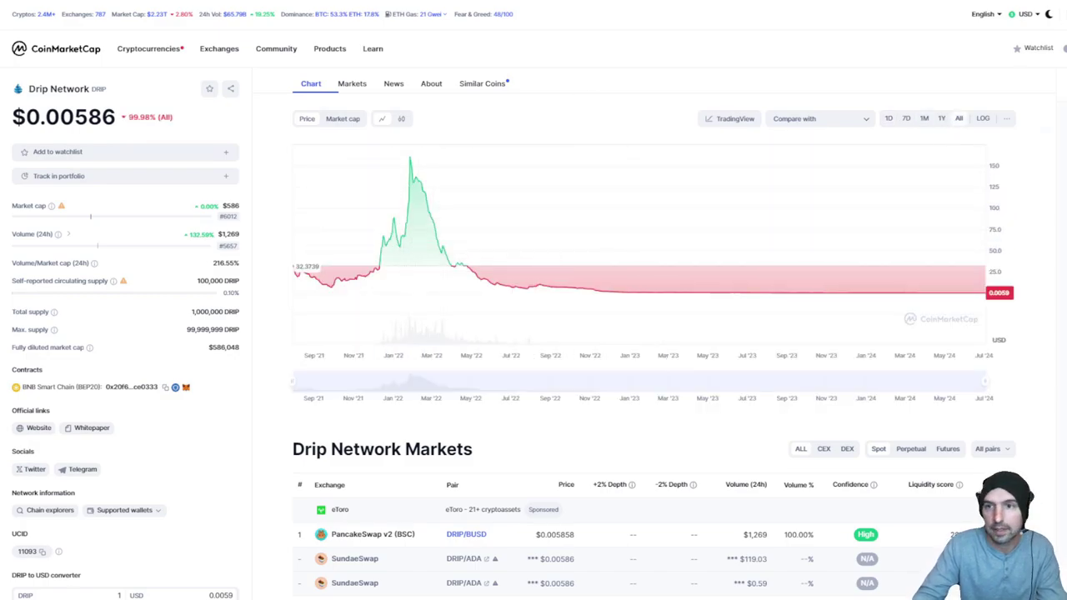
# Open SafeMoon V2 from a 'safe' search and show its all-time chart.
pyautogui.write('safemoon')
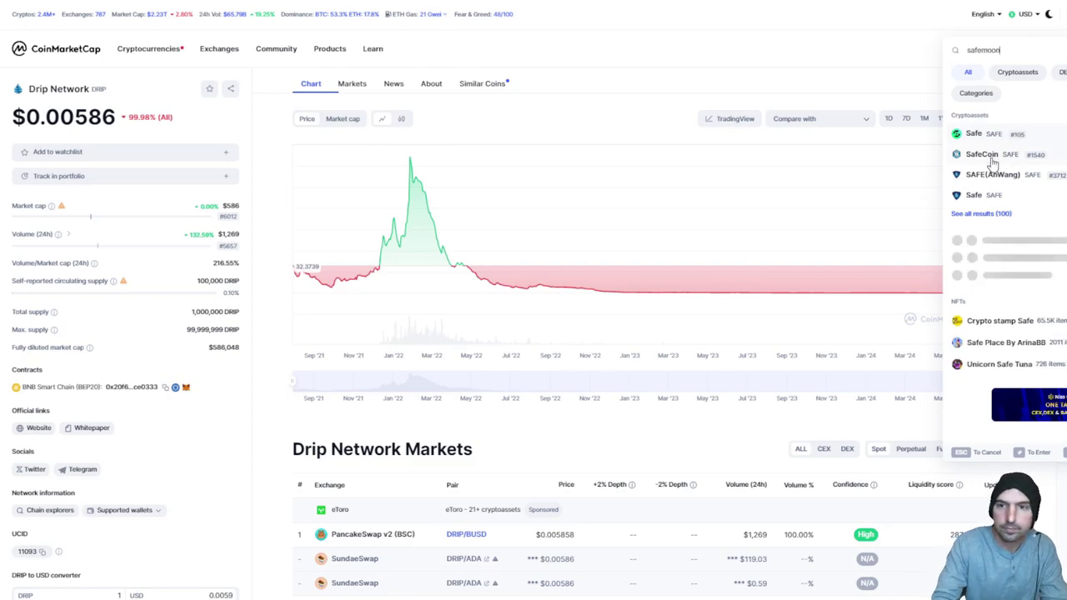
pyautogui.click(976, 154)
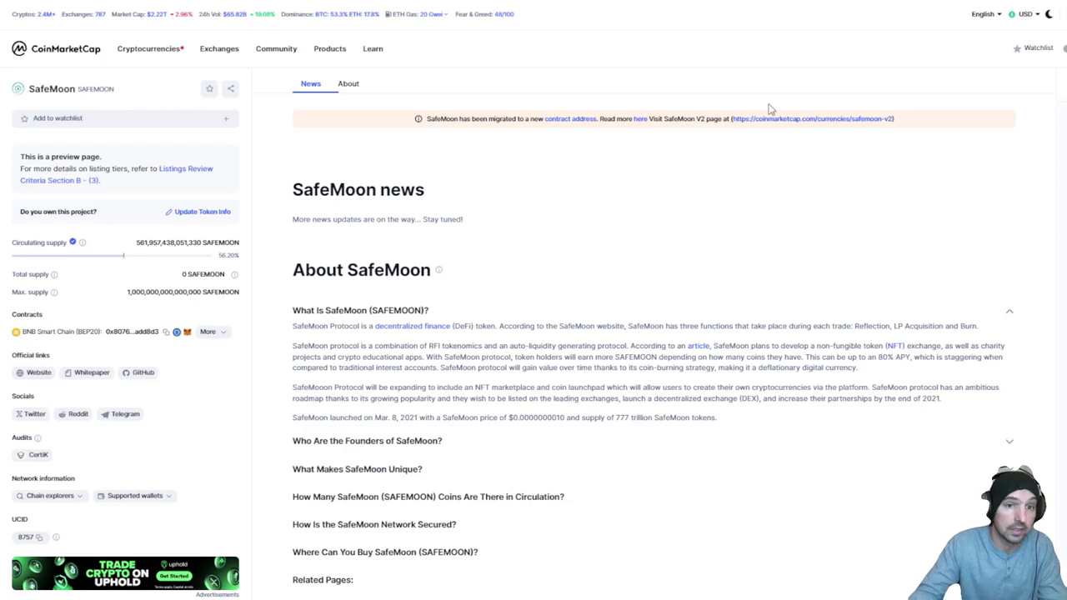
pyautogui.moveTo(643, 129)
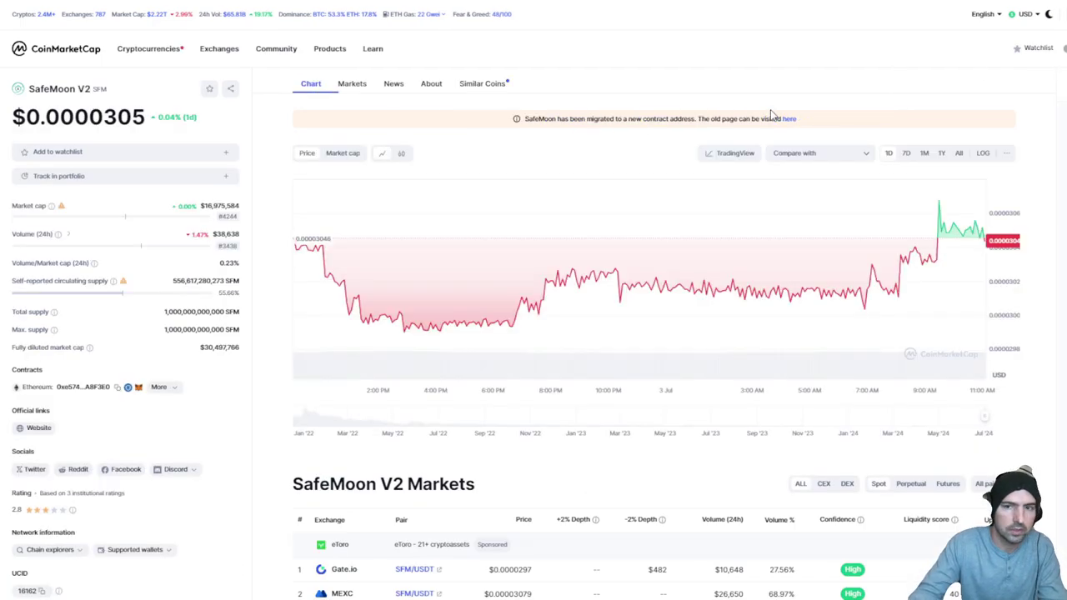
pyautogui.click(961, 154)
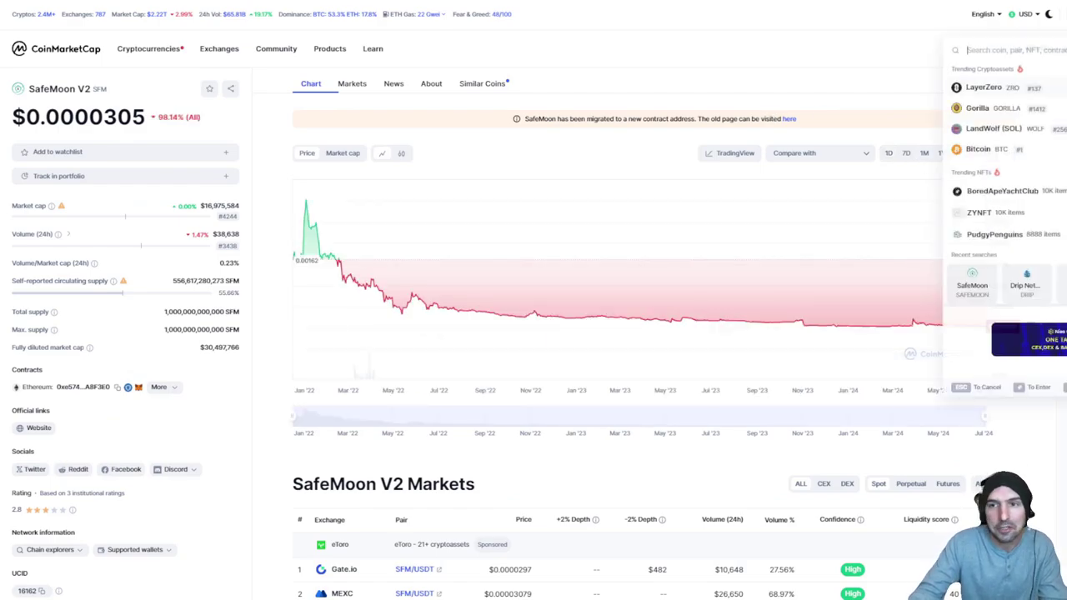
# Open Guardian via 'guard', show its all-time chart, and search 'myria'.
pyautogui.write('guard')
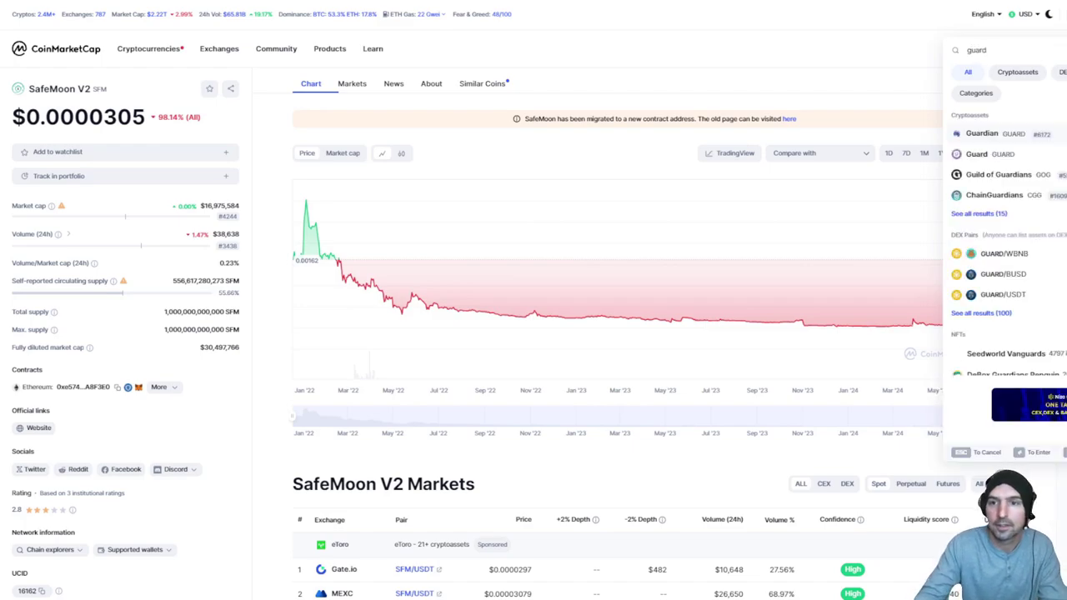
pyautogui.click(970, 135)
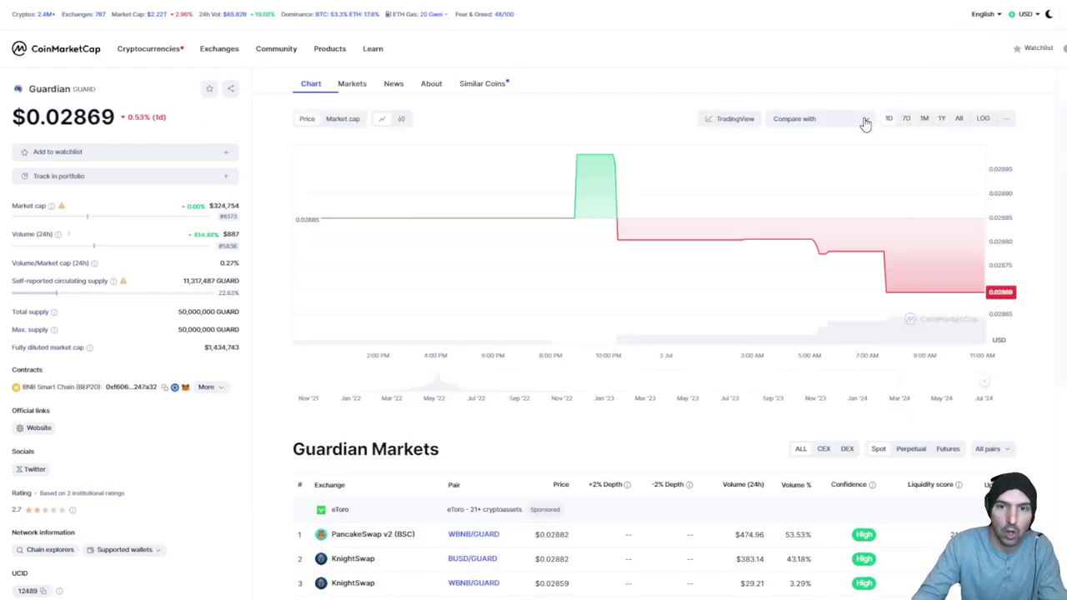
pyautogui.click(958, 117)
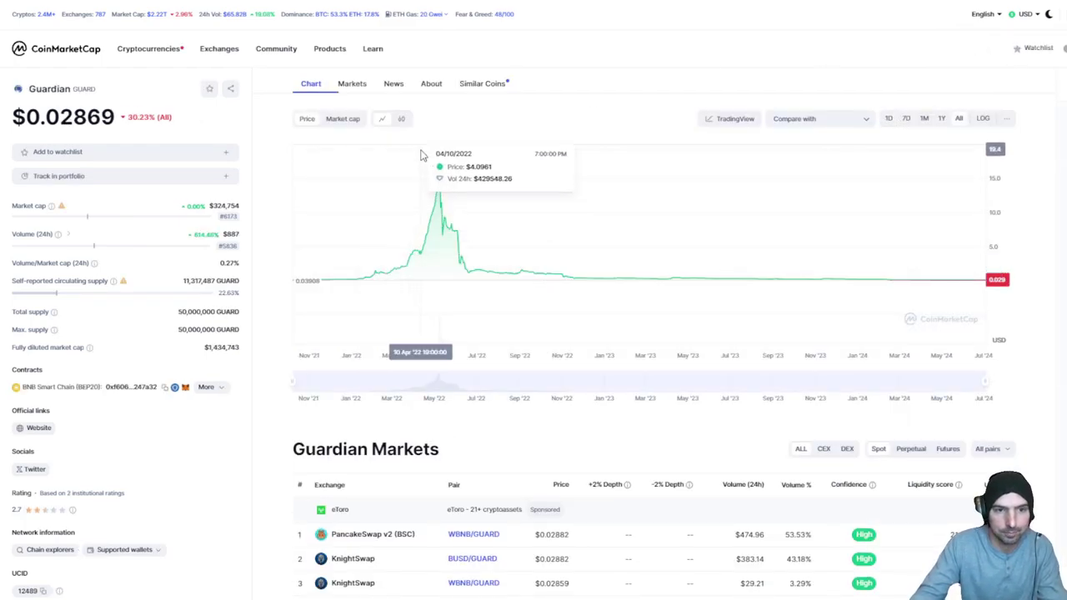
pyautogui.moveTo(478, 89)
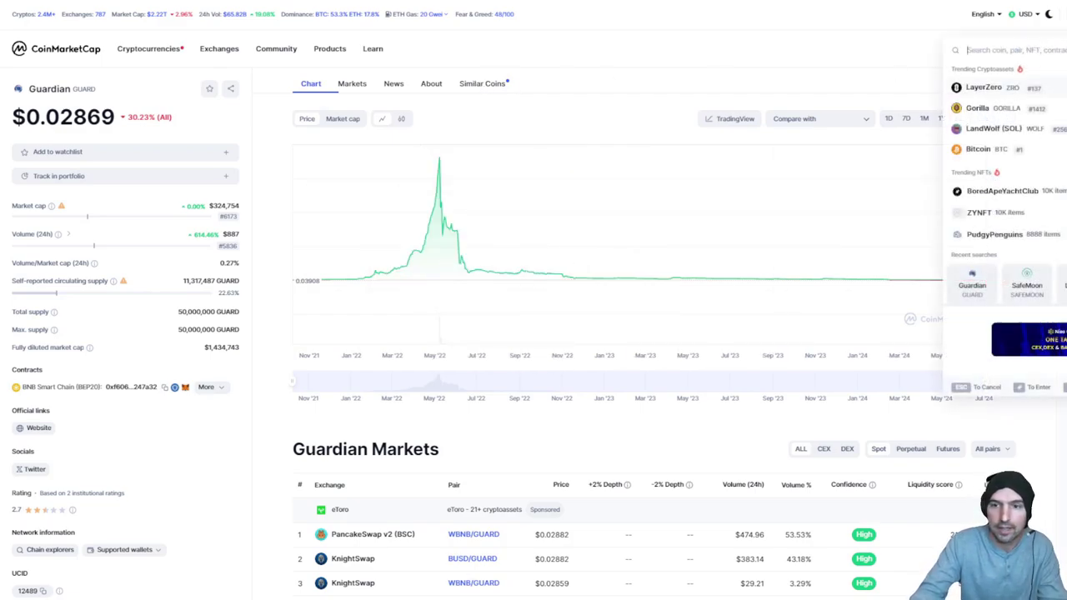
pyautogui.write('myria')
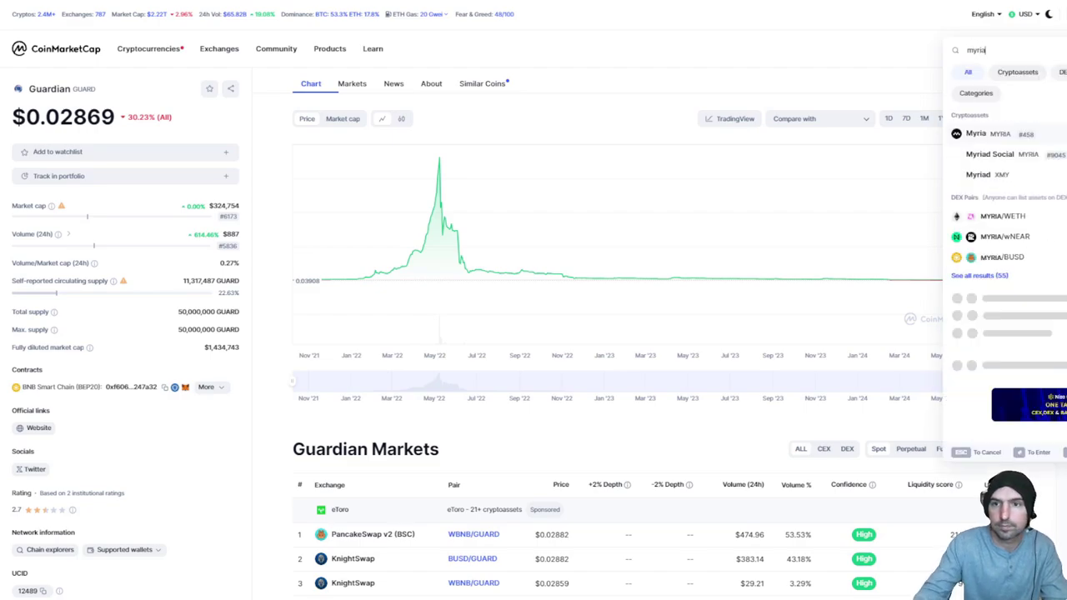
# Open Myria from the search results and set its chart to All.
pyautogui.click(975, 134)
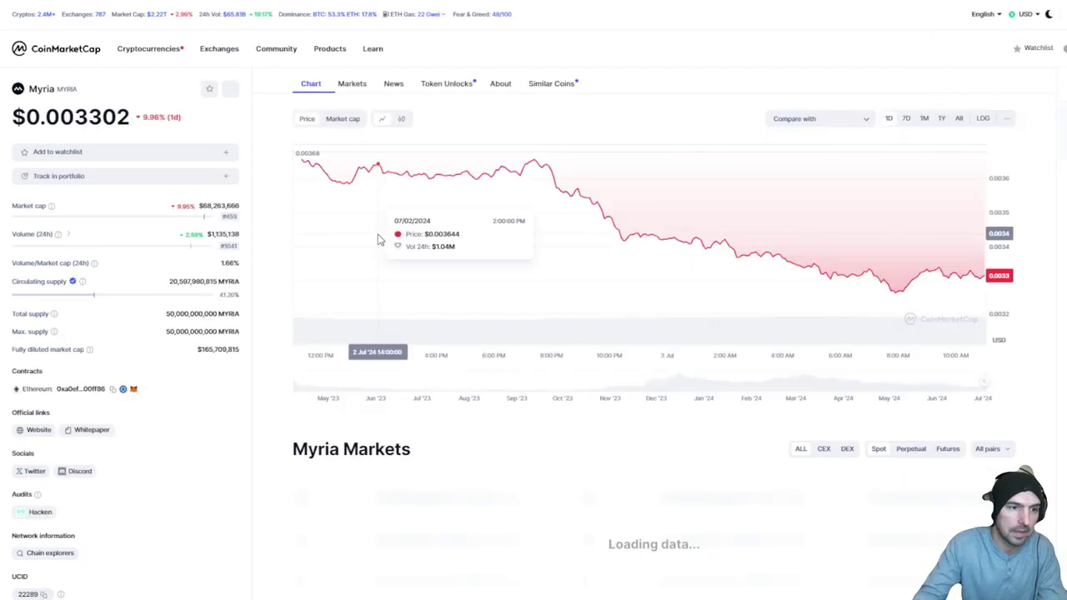
pyautogui.click(959, 118)
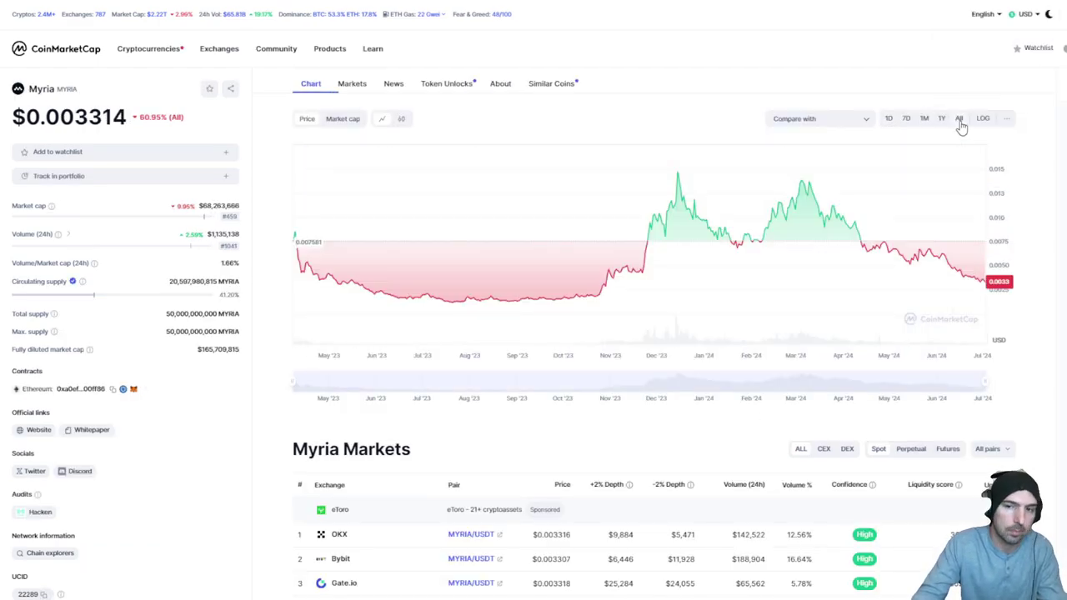
pyautogui.moveTo(570, 258)
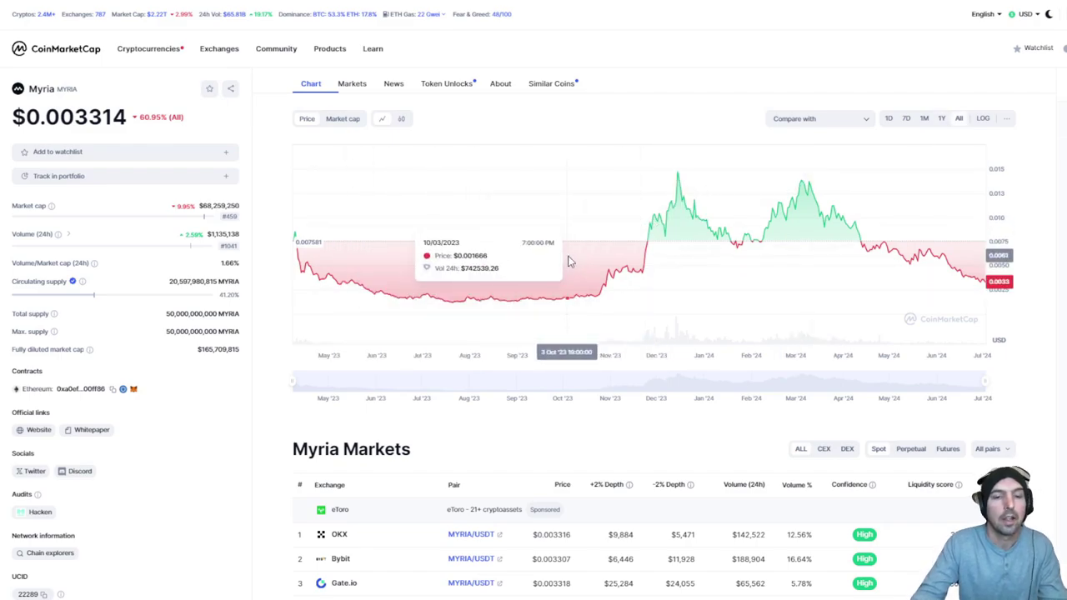
pyautogui.moveTo(577, 259)
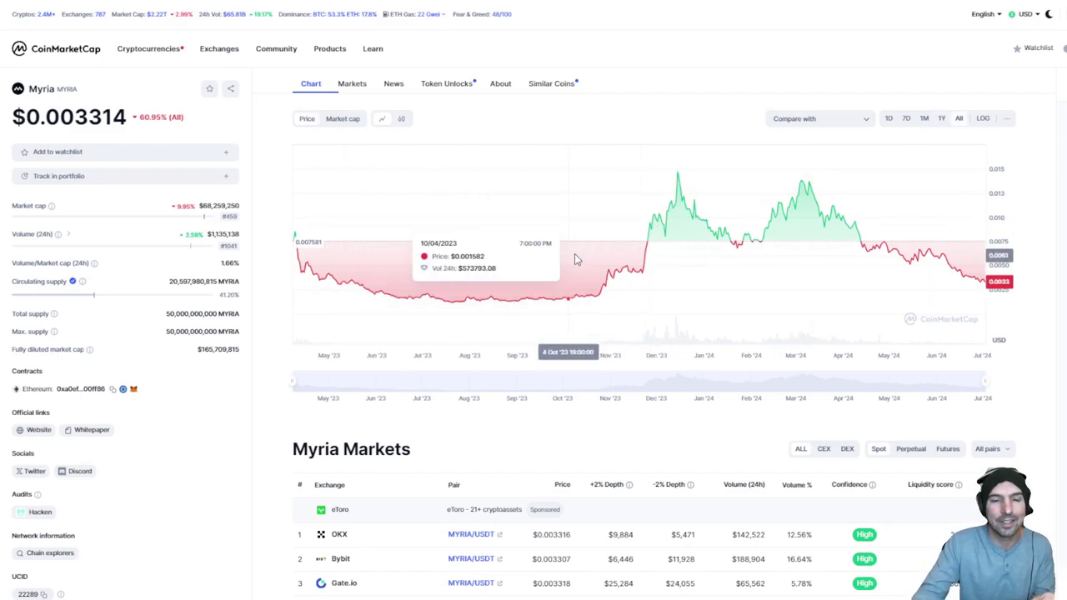
pyautogui.moveTo(832, 192)
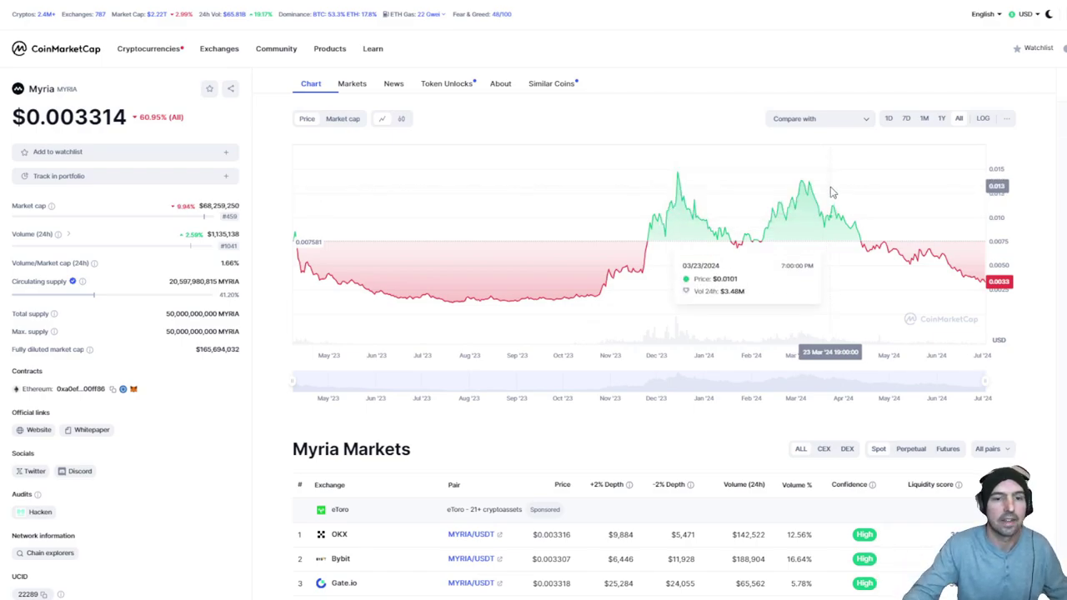
pyautogui.moveTo(175, 137)
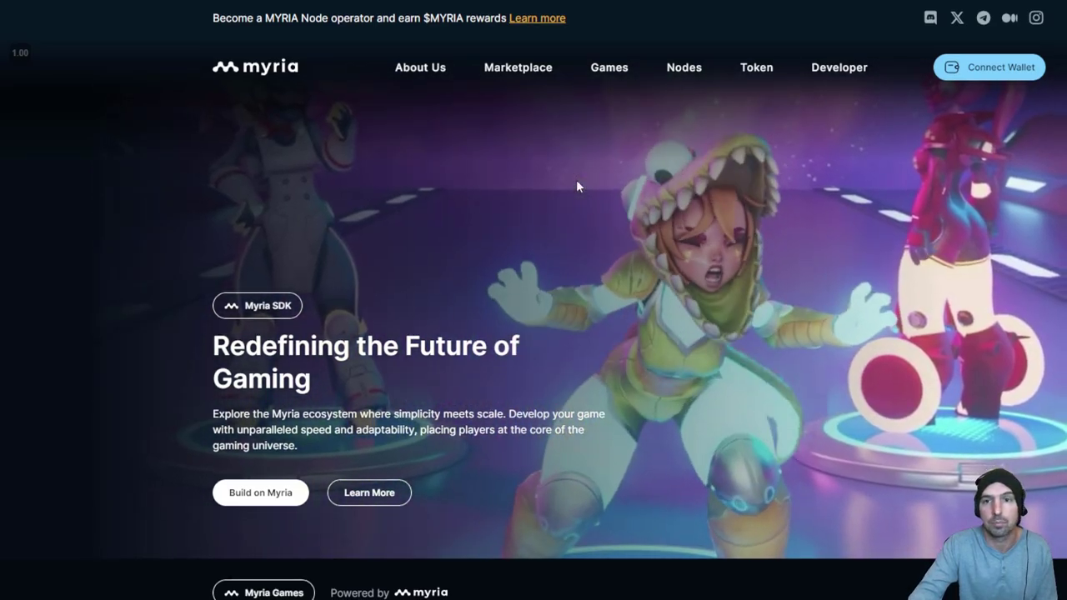
# Scroll to the Myria Games carousel and open Metarush's View Game page.
pyautogui.scroll(-3)
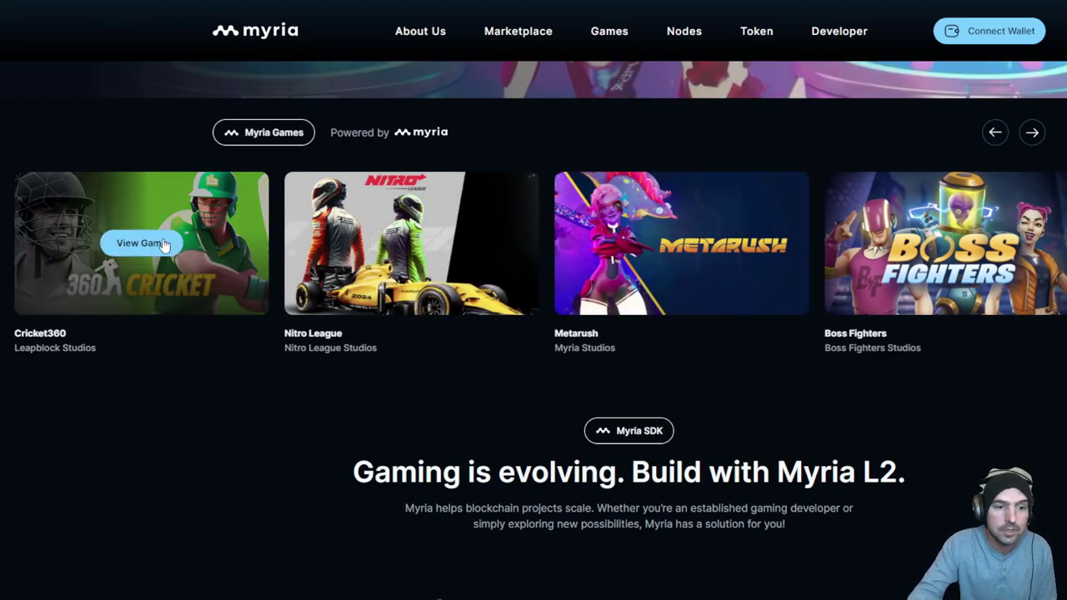
pyautogui.click(141, 243)
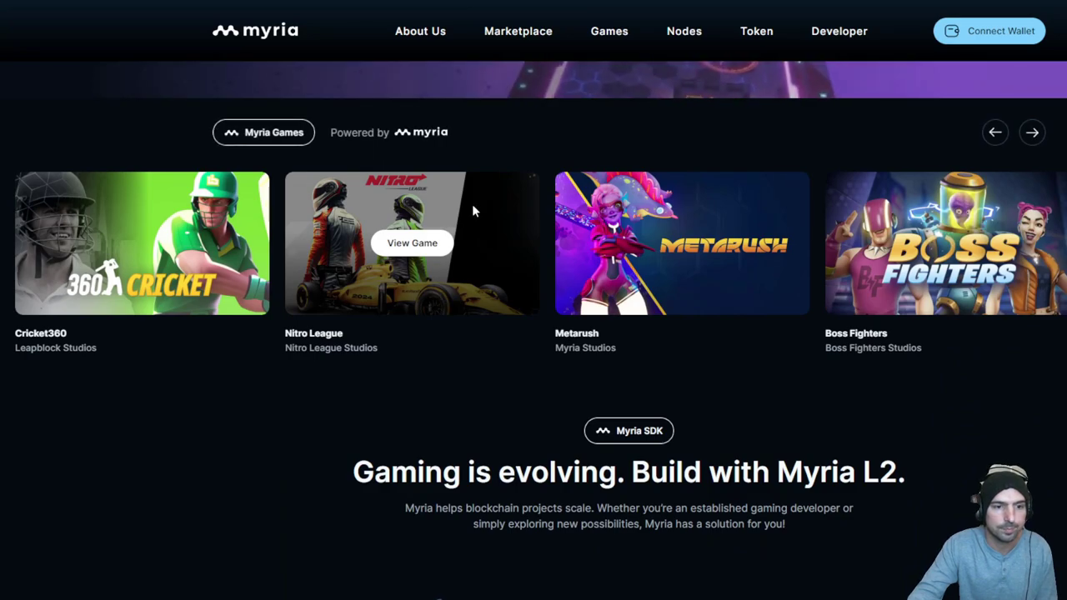
pyautogui.moveTo(652, 225)
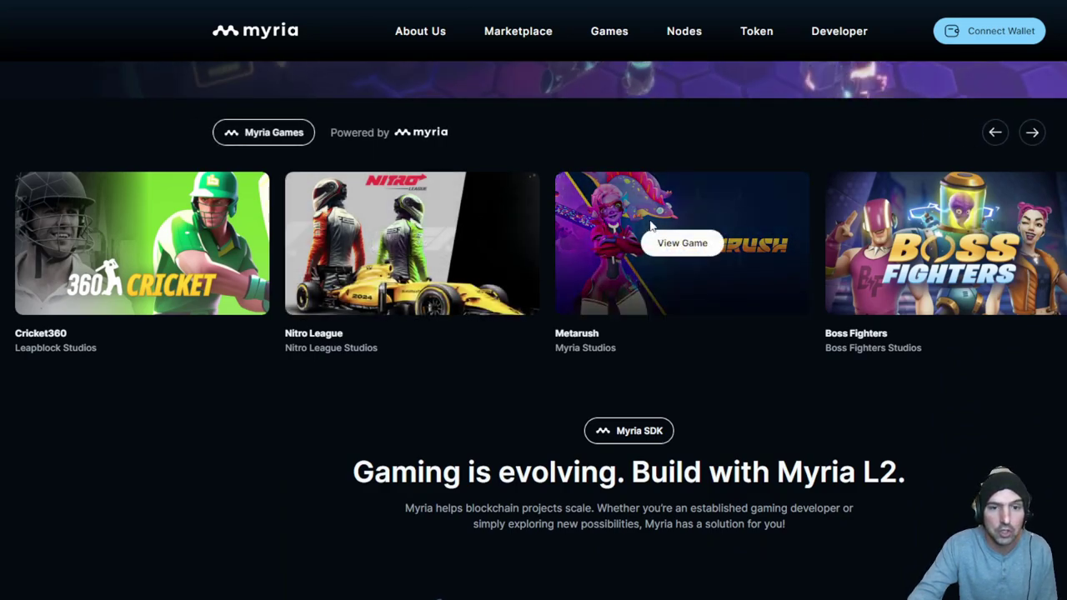
pyautogui.click(681, 243)
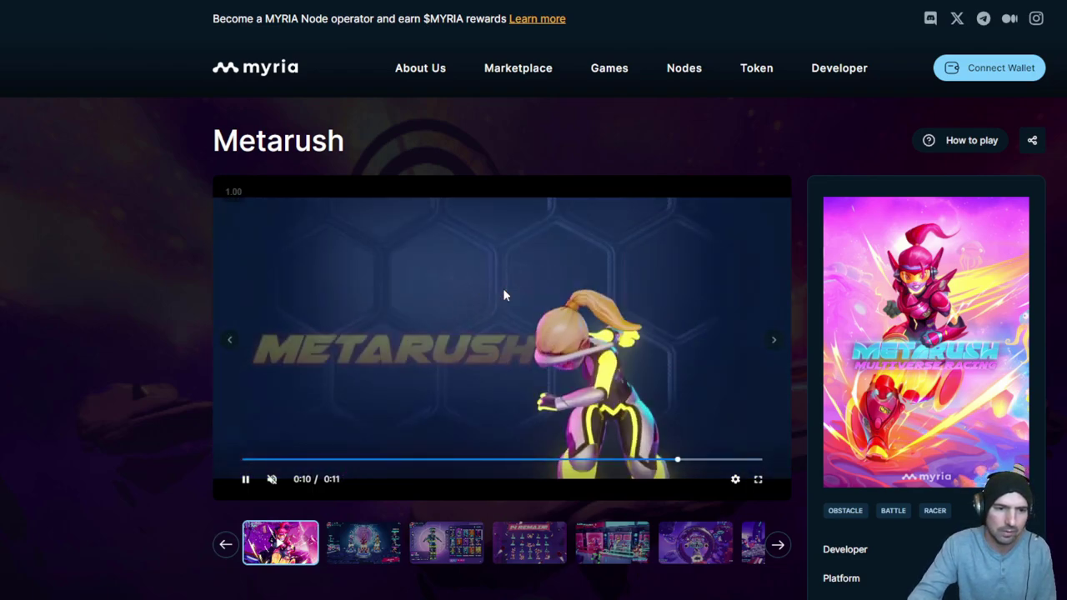
# Scroll through the Metarush trailer and game details.
pyautogui.scroll(-3)
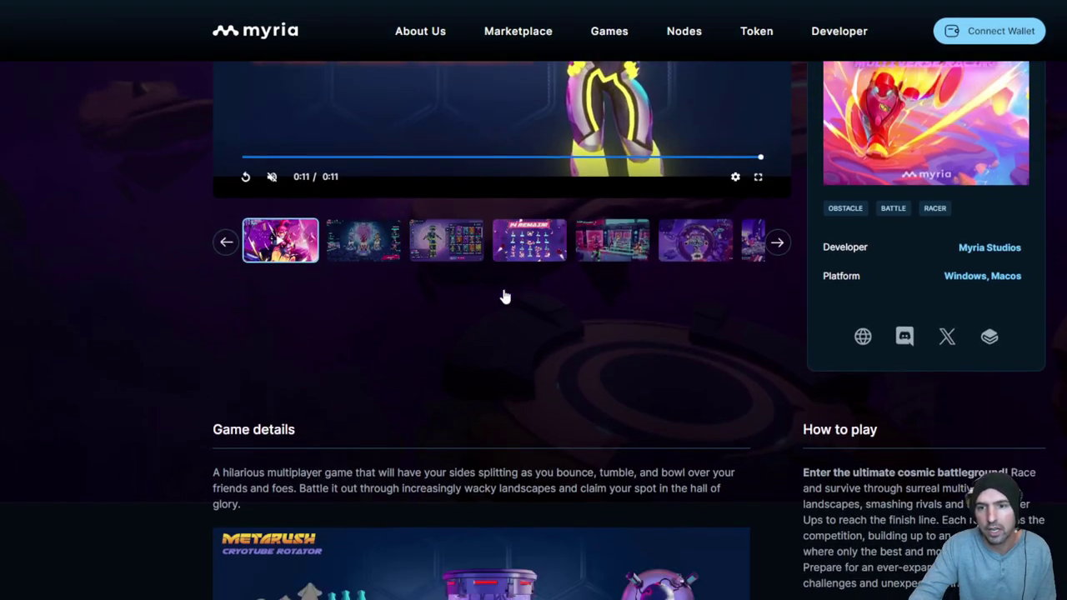
pyautogui.scroll(-3)
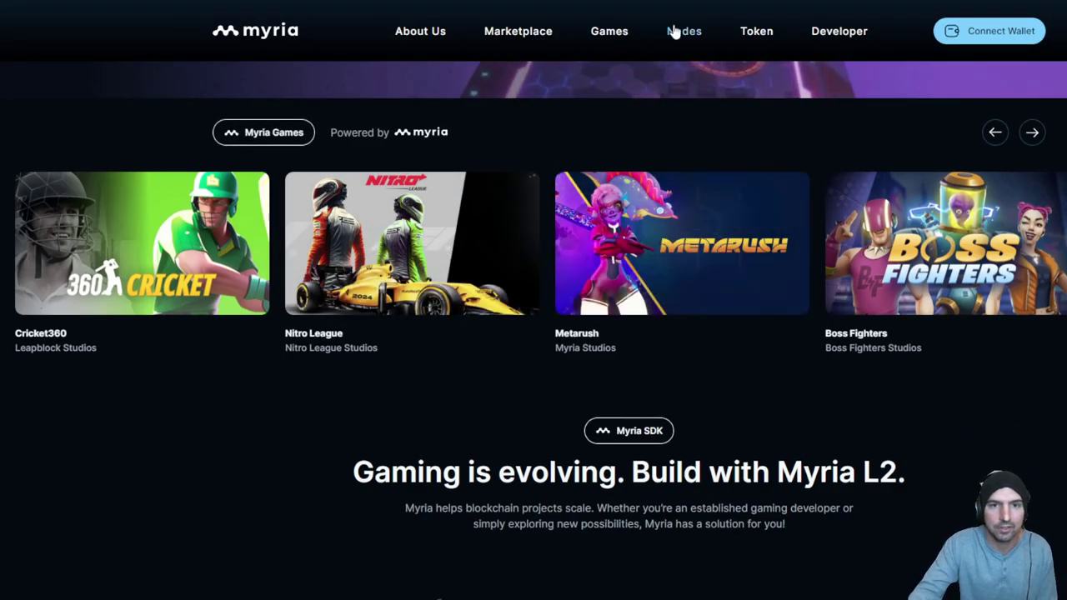
pyautogui.moveTo(722, 281)
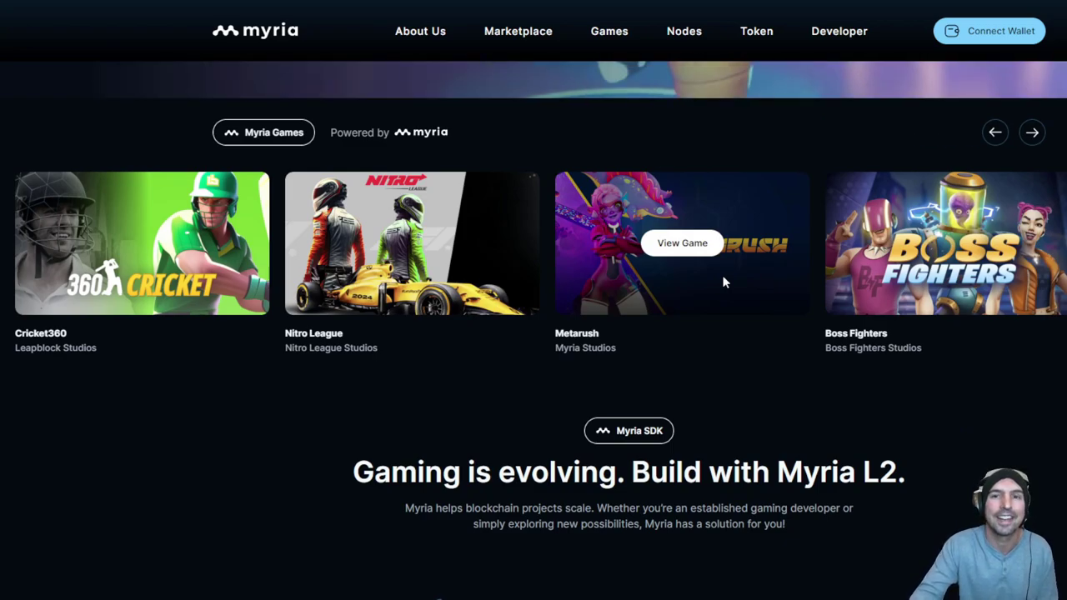
pyautogui.scroll(-3)
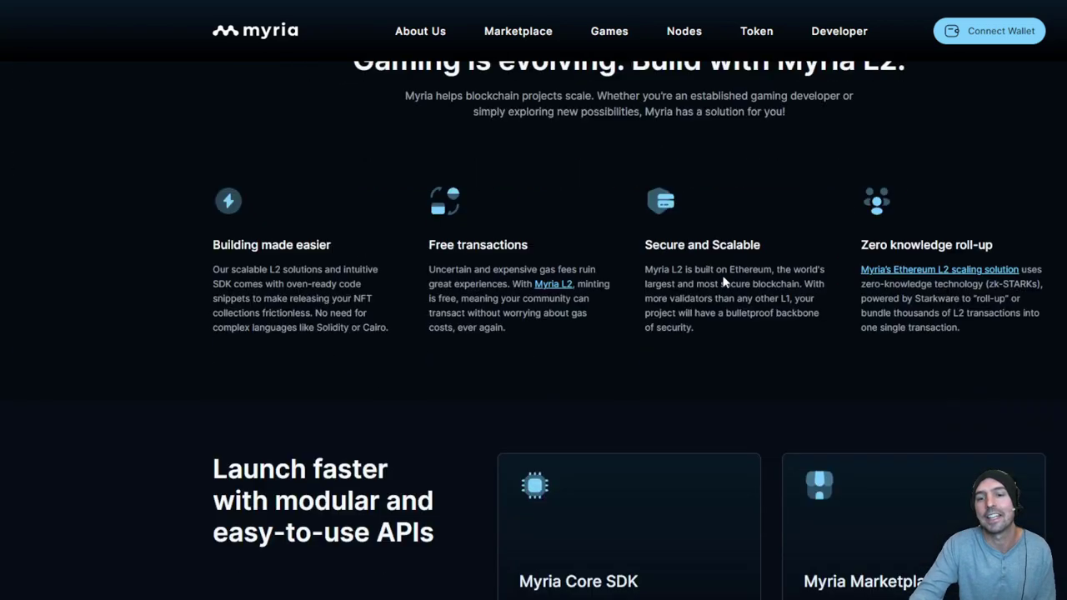
pyautogui.scroll(-3)
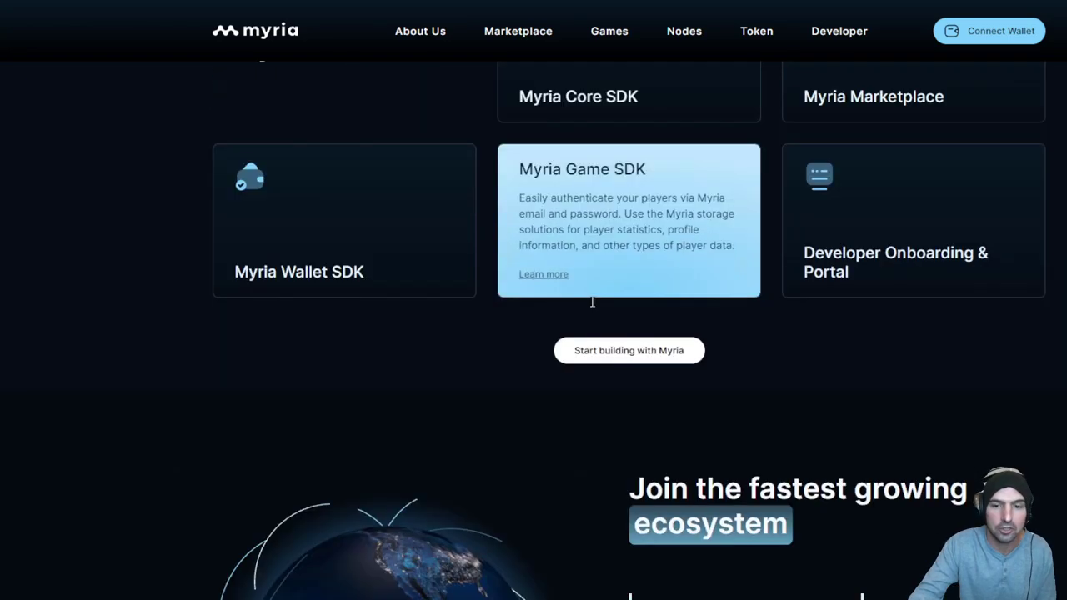
pyautogui.scroll(-3)
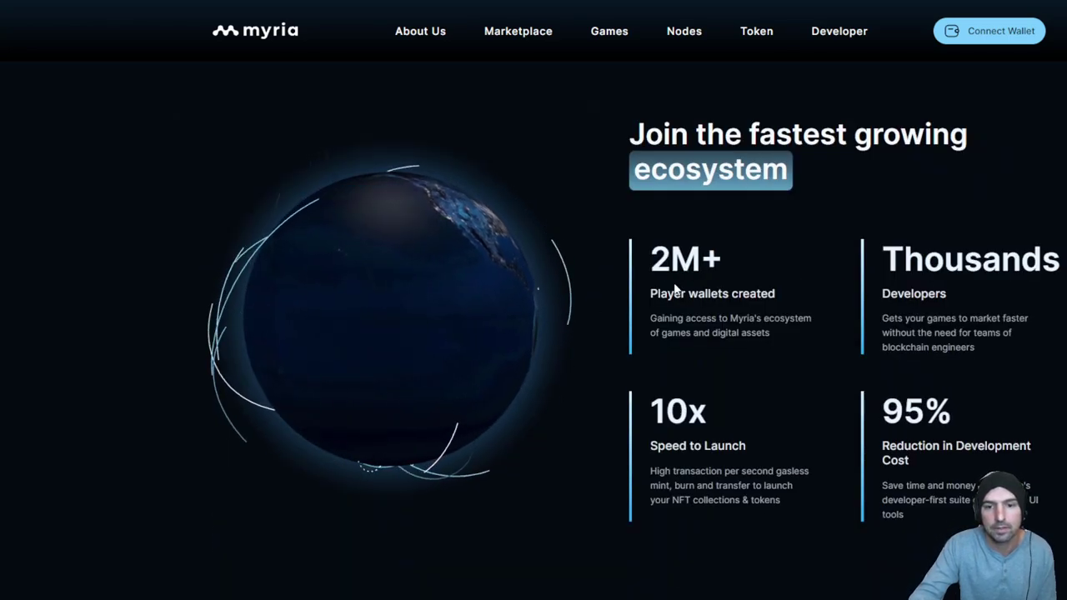
pyautogui.scroll(-3)
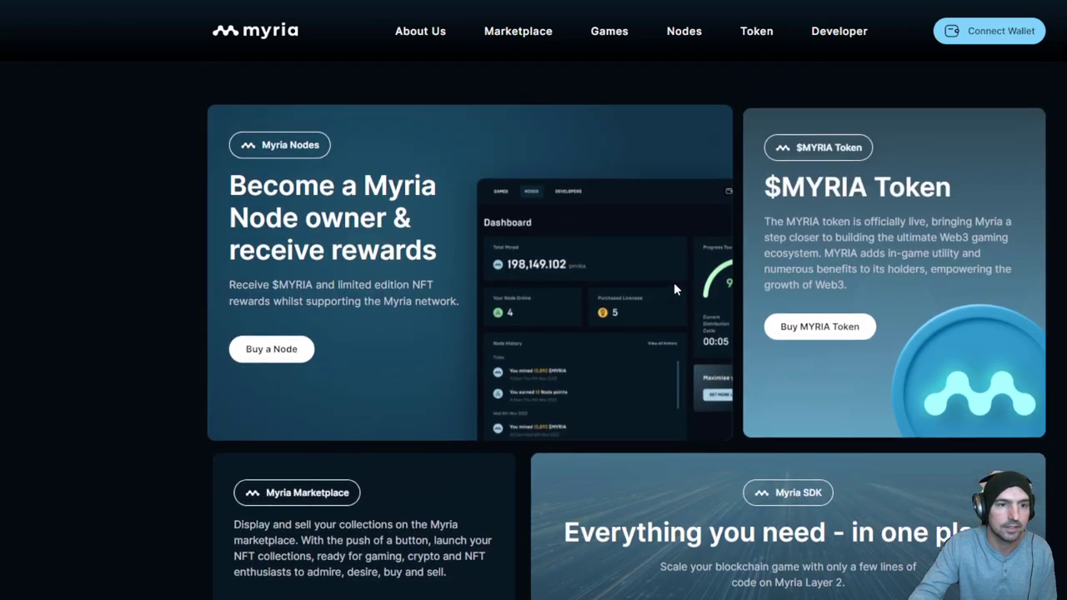
pyautogui.scroll(-3)
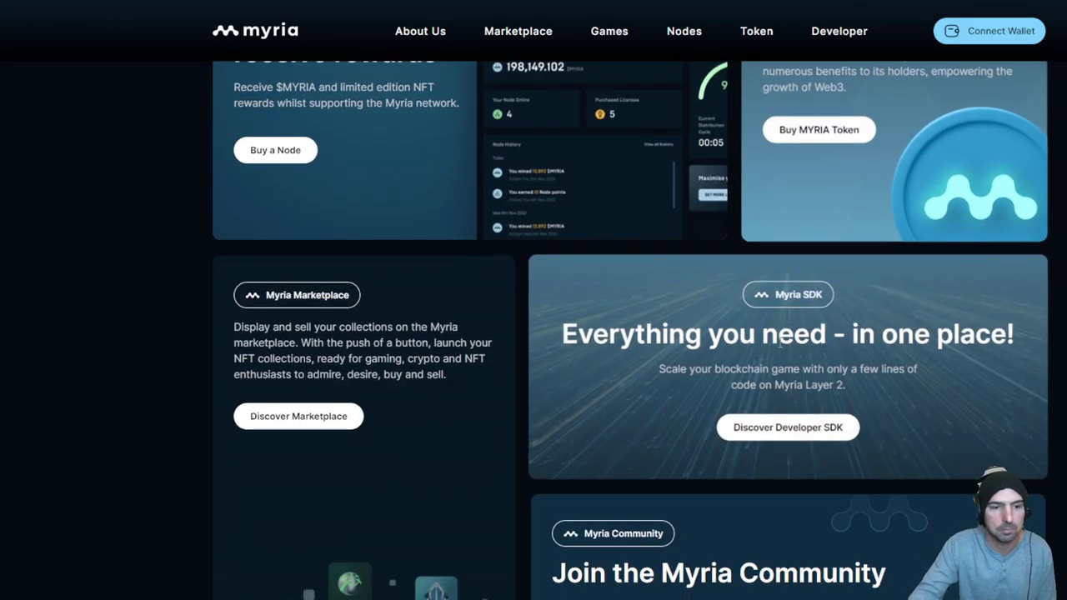
pyautogui.scroll(-3)
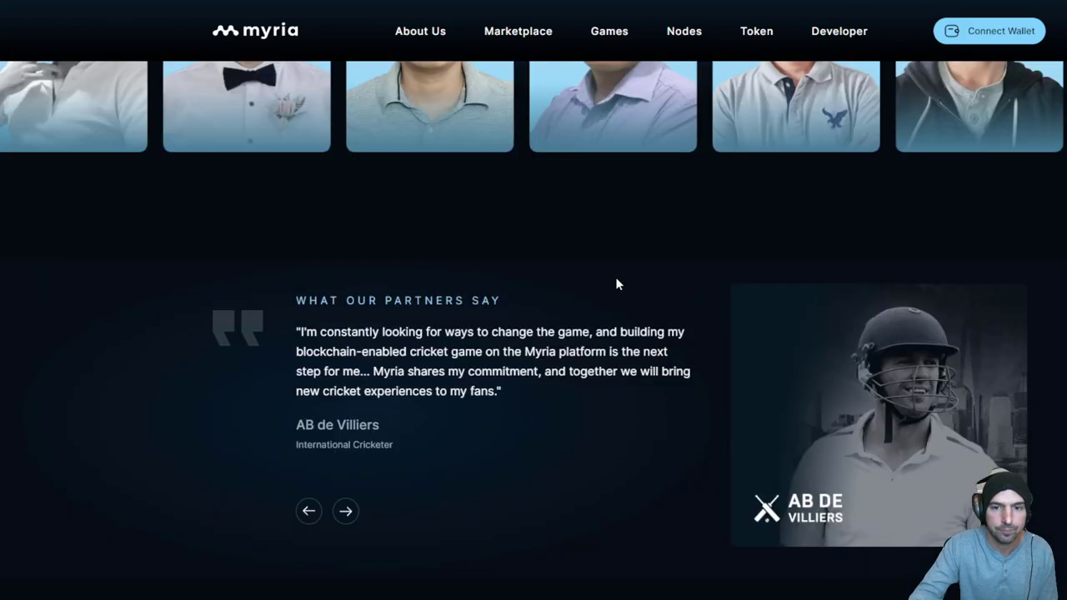
pyautogui.scroll(3)
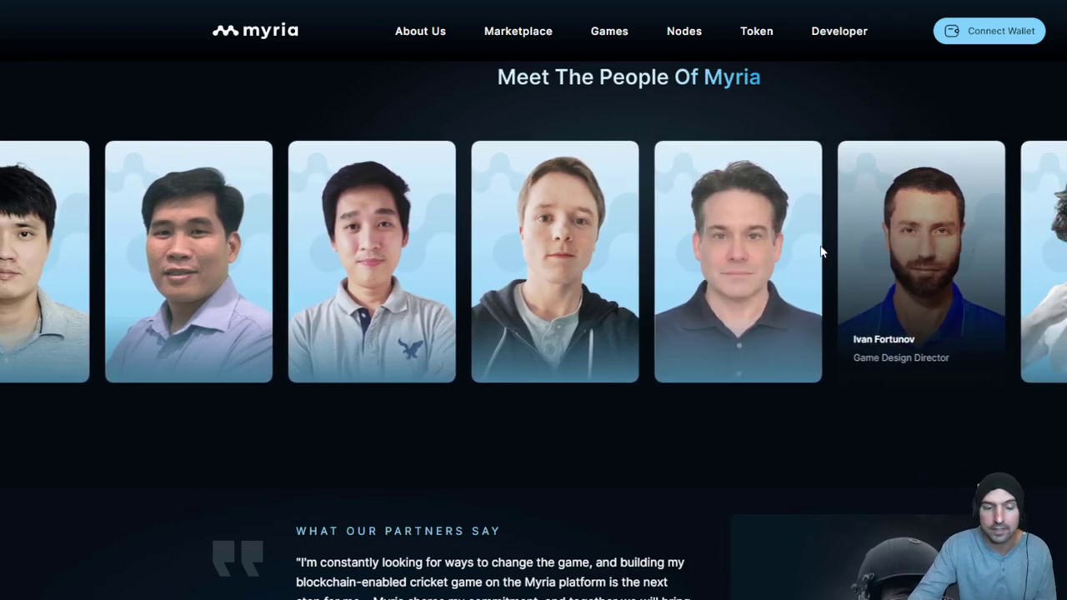
pyautogui.scroll(-3)
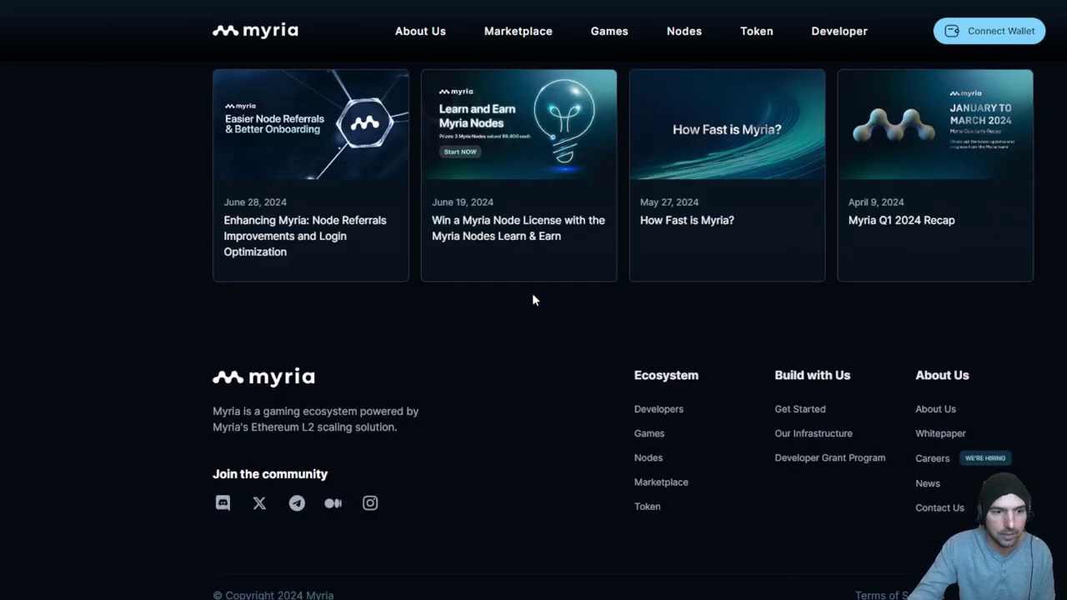
pyautogui.scroll(-3)
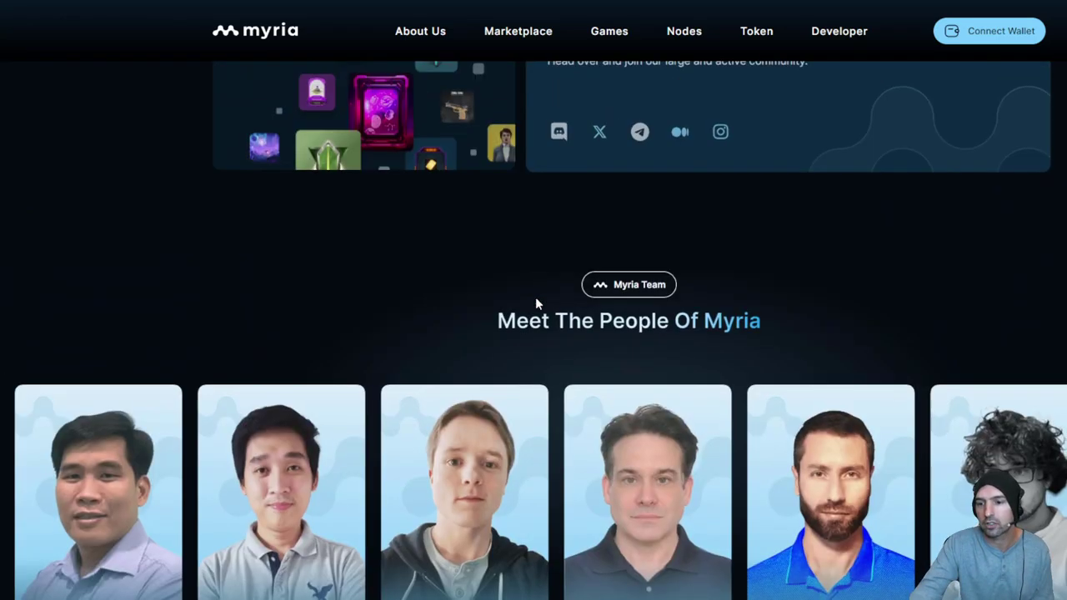
pyautogui.scroll(-3)
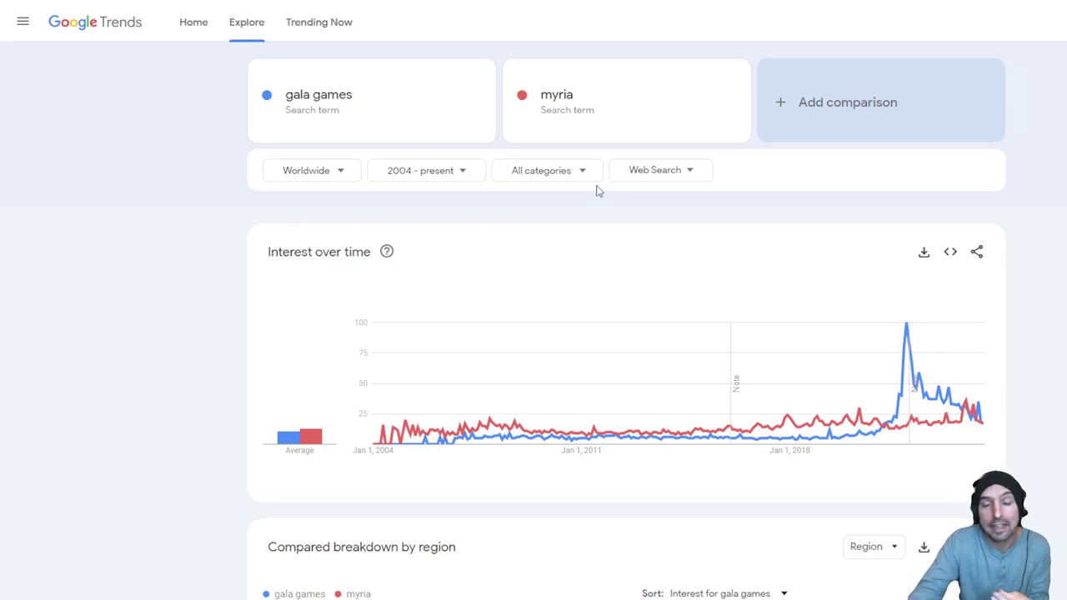
pyautogui.moveTo(684, 242)
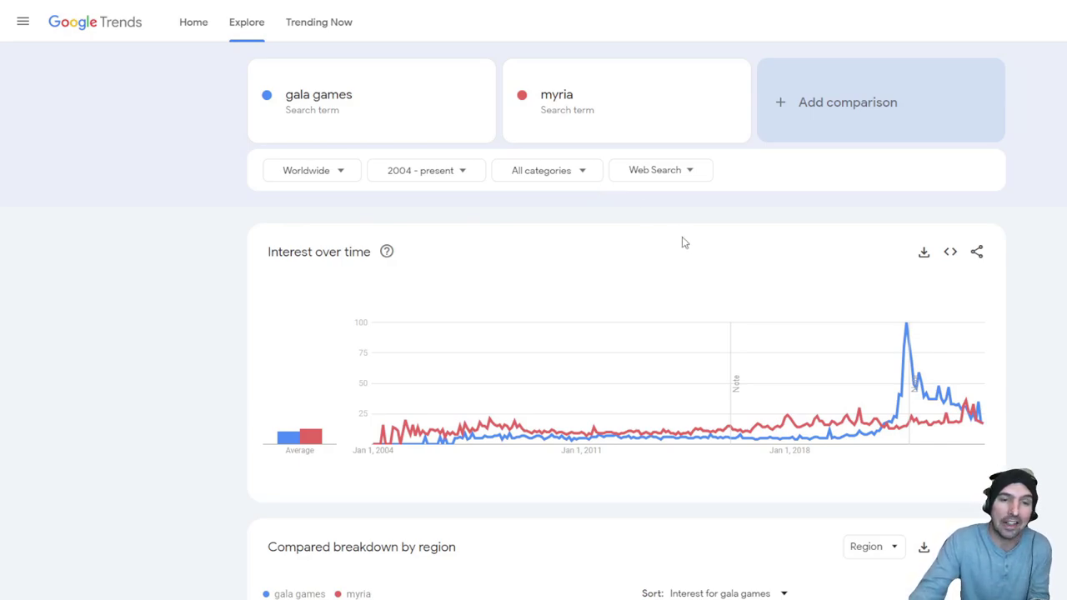
pyautogui.scroll(-3)
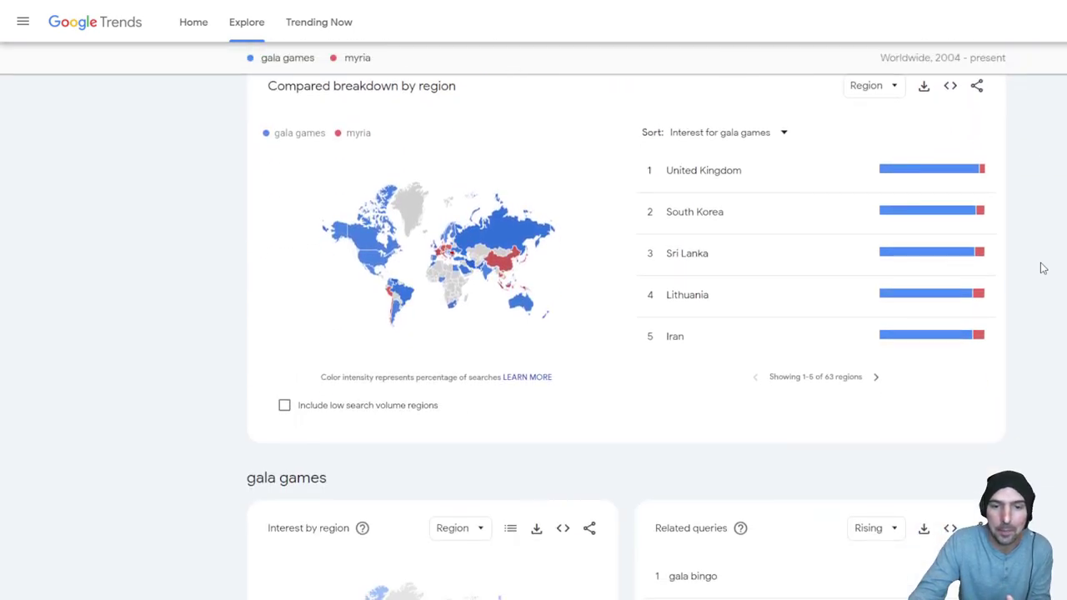
pyautogui.moveTo(392, 152)
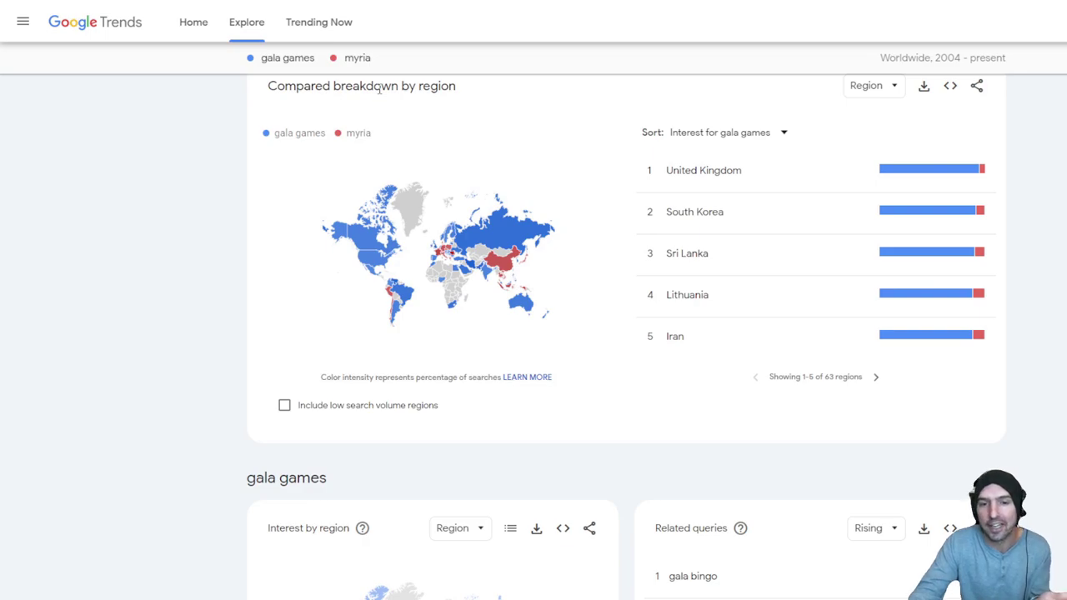
pyautogui.moveTo(552, 247)
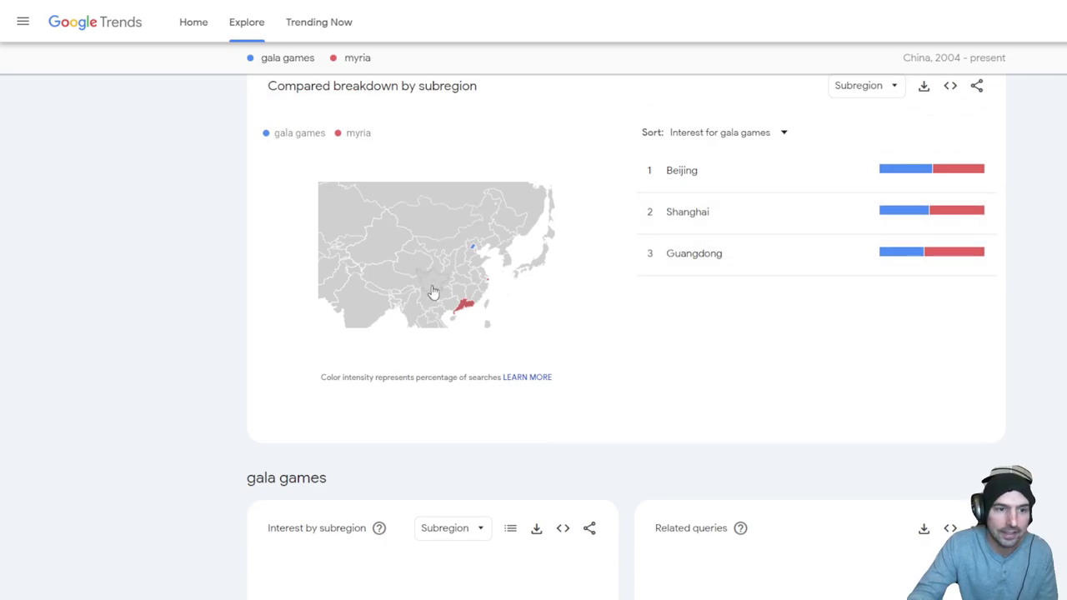
# Scan the China subregion breakdown (Beijing, Shanghai, Guangdong) and related myria queries, then return to Worldwide.
pyautogui.scroll(-3)
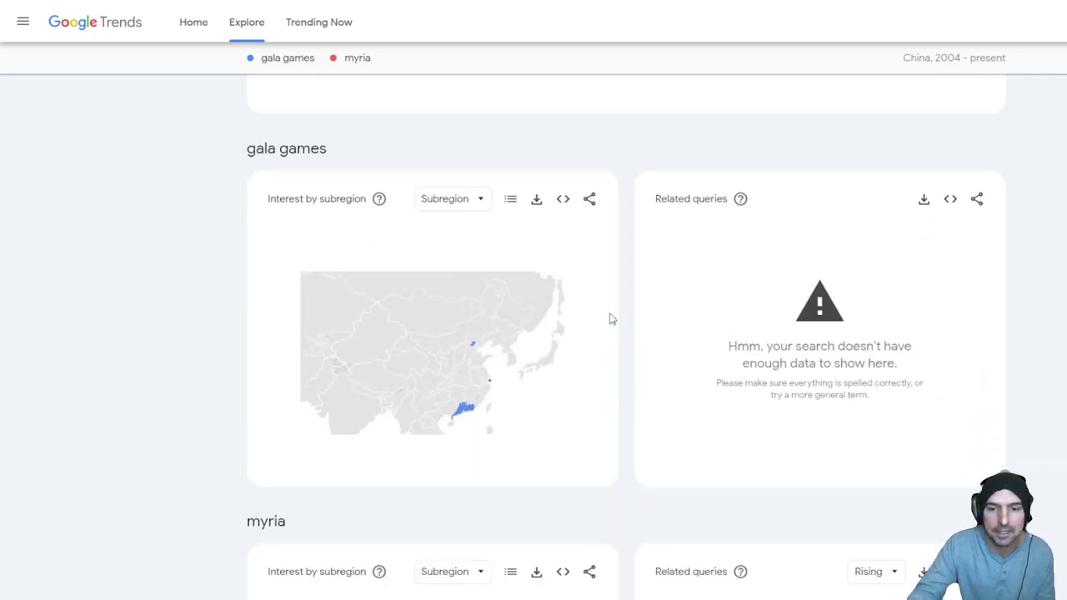
pyautogui.scroll(-3)
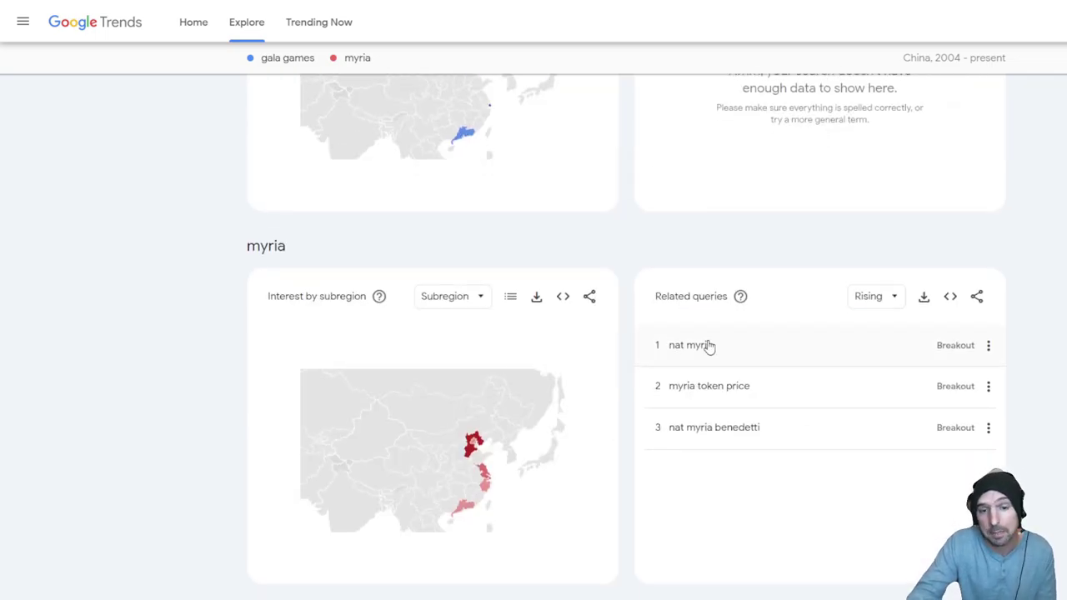
pyautogui.moveTo(682, 406)
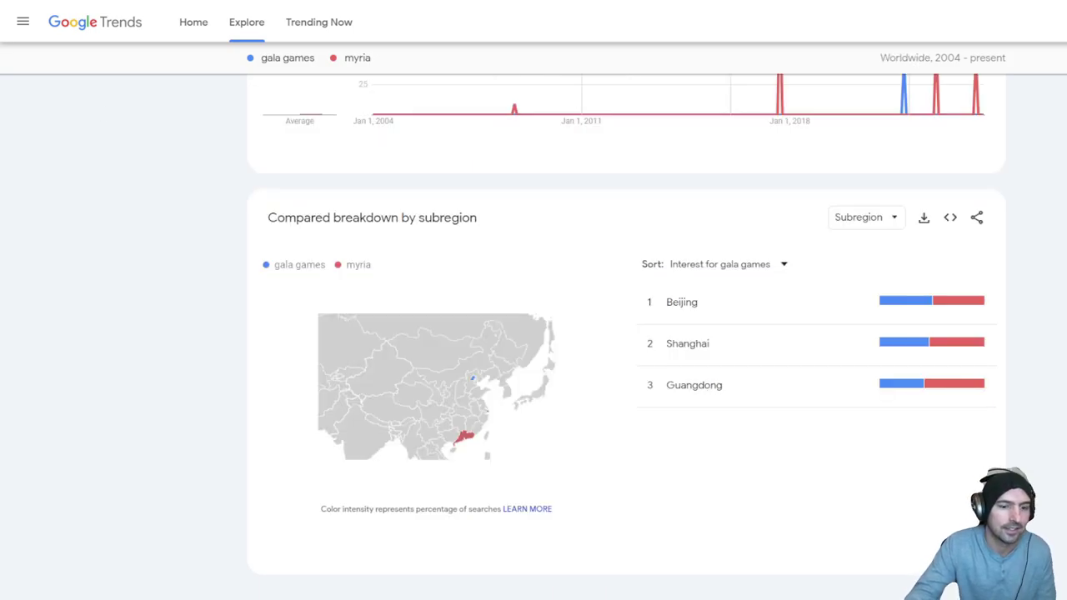
pyautogui.click(866, 218)
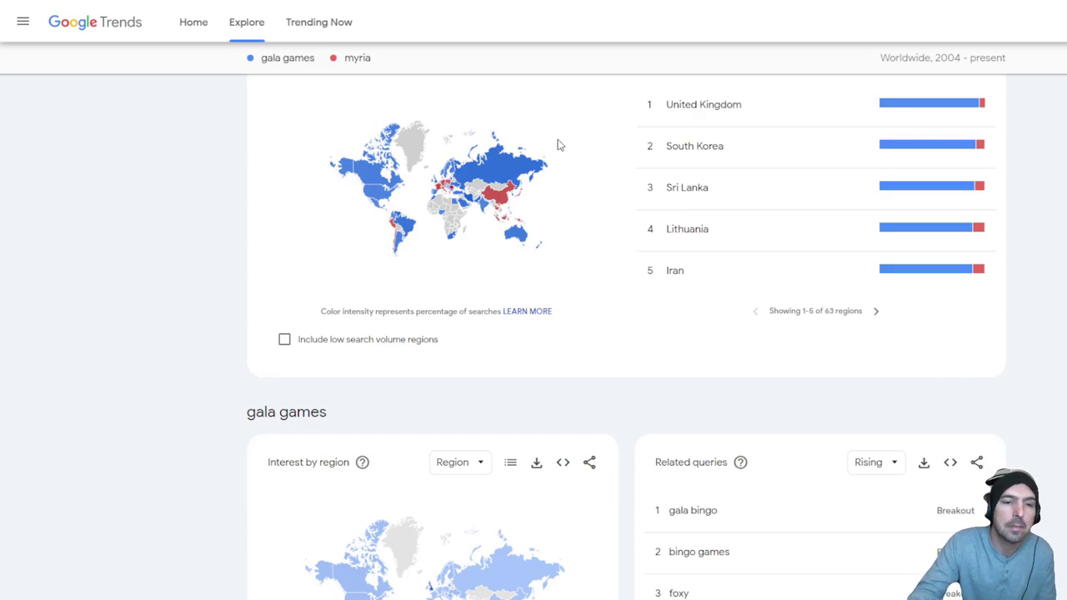
pyautogui.moveTo(565, 214)
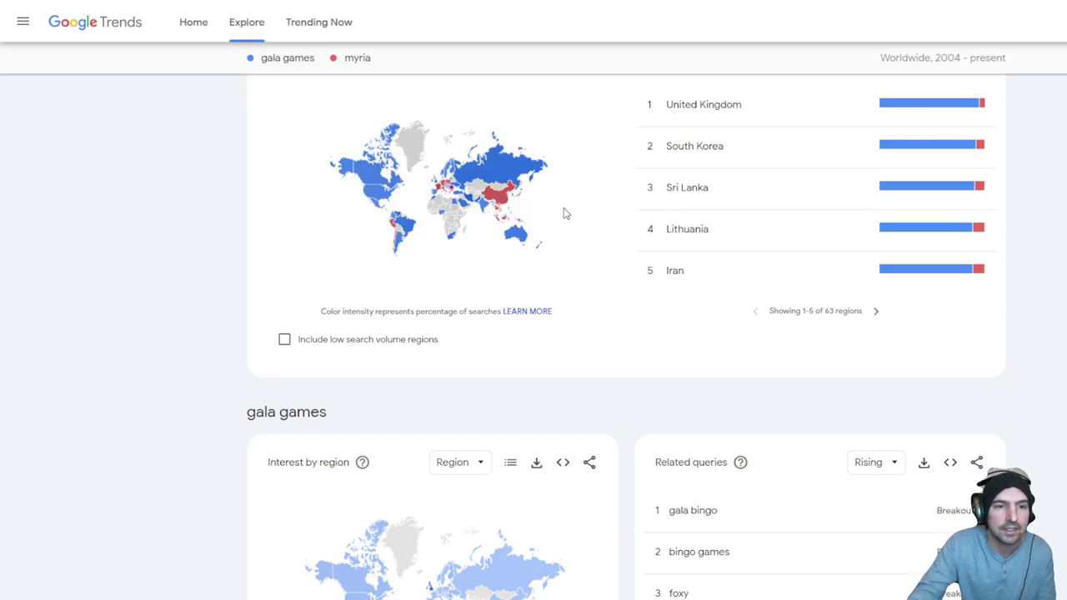
pyautogui.moveTo(440, 194)
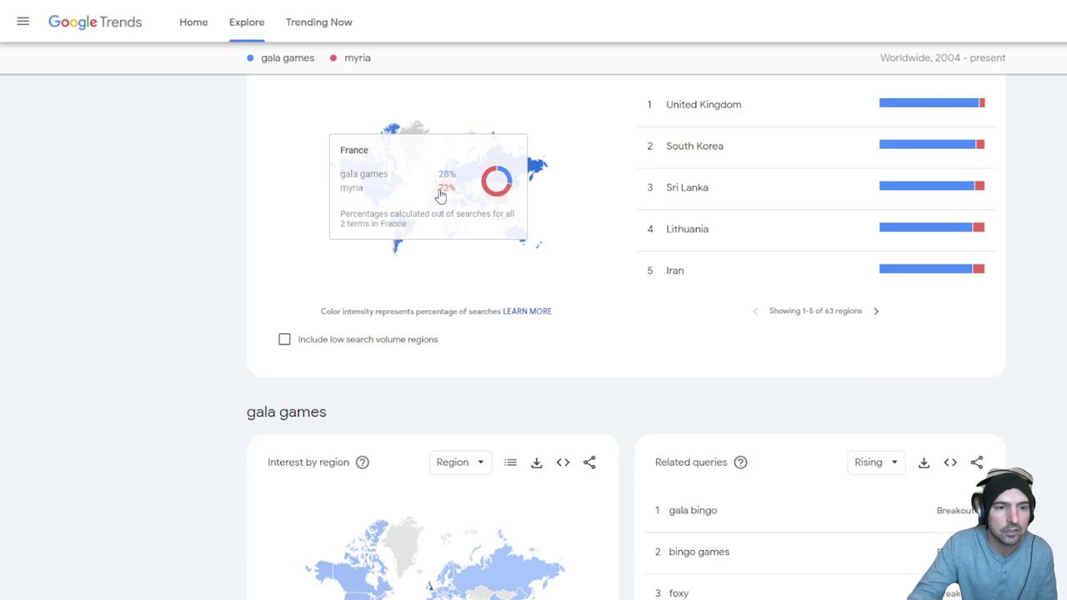
pyautogui.moveTo(436, 152)
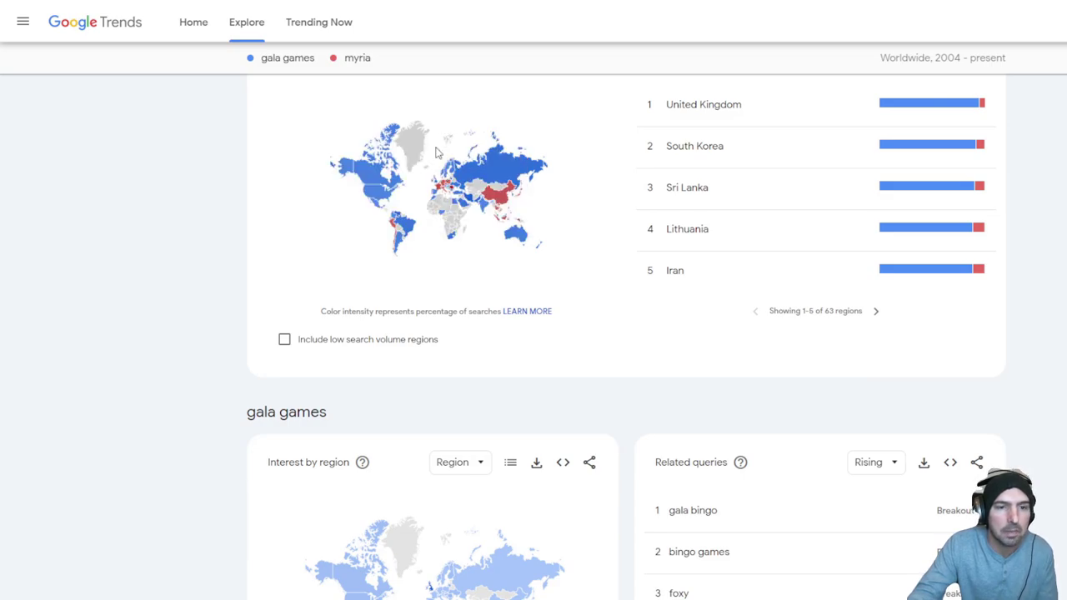
pyautogui.moveTo(490, 106)
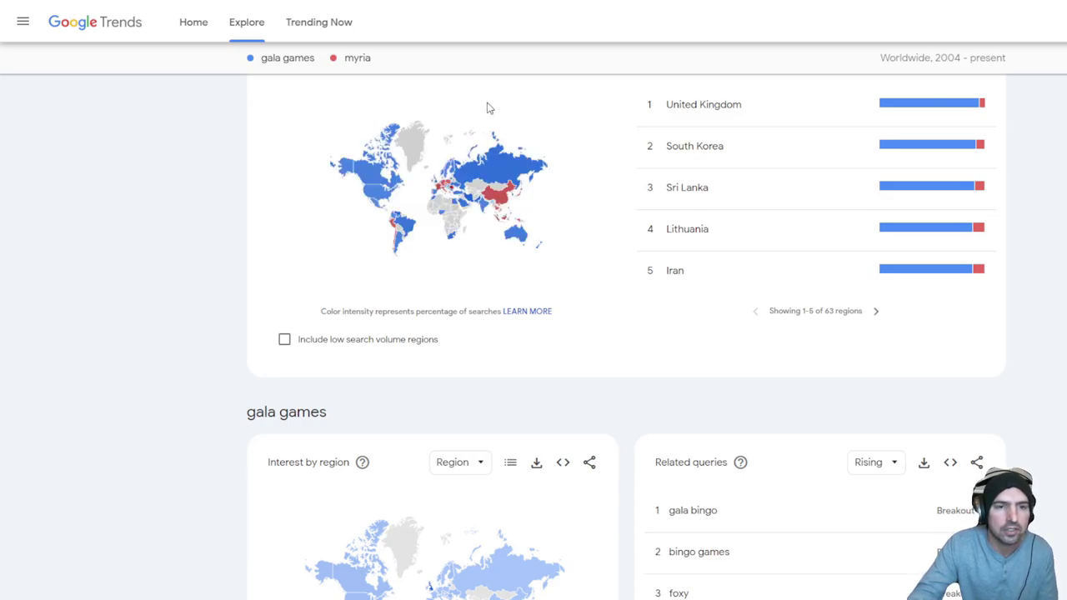
pyautogui.moveTo(551, 77)
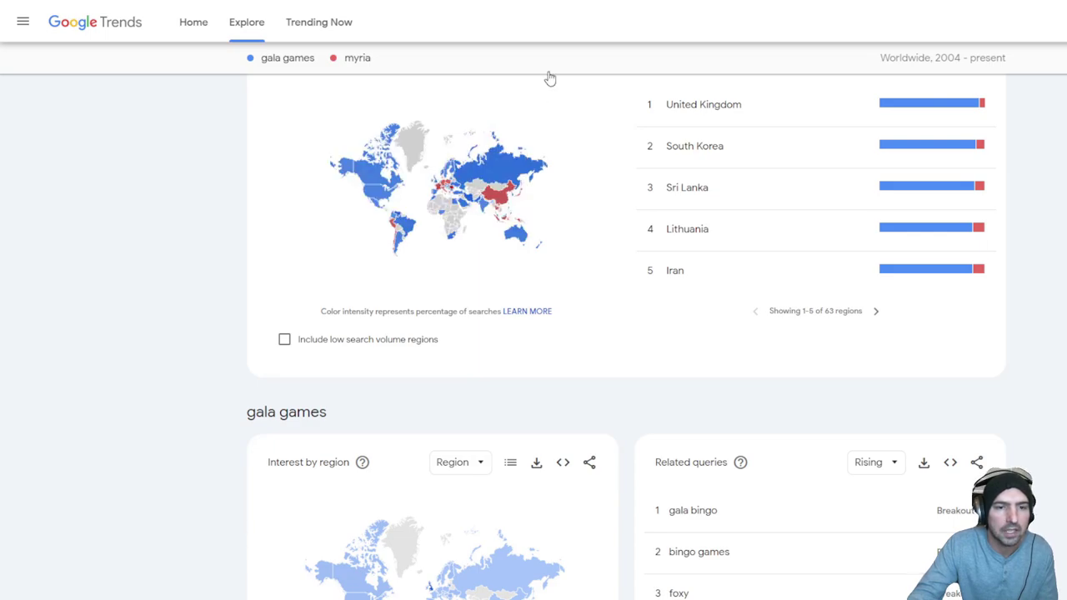
pyautogui.moveTo(515, 163)
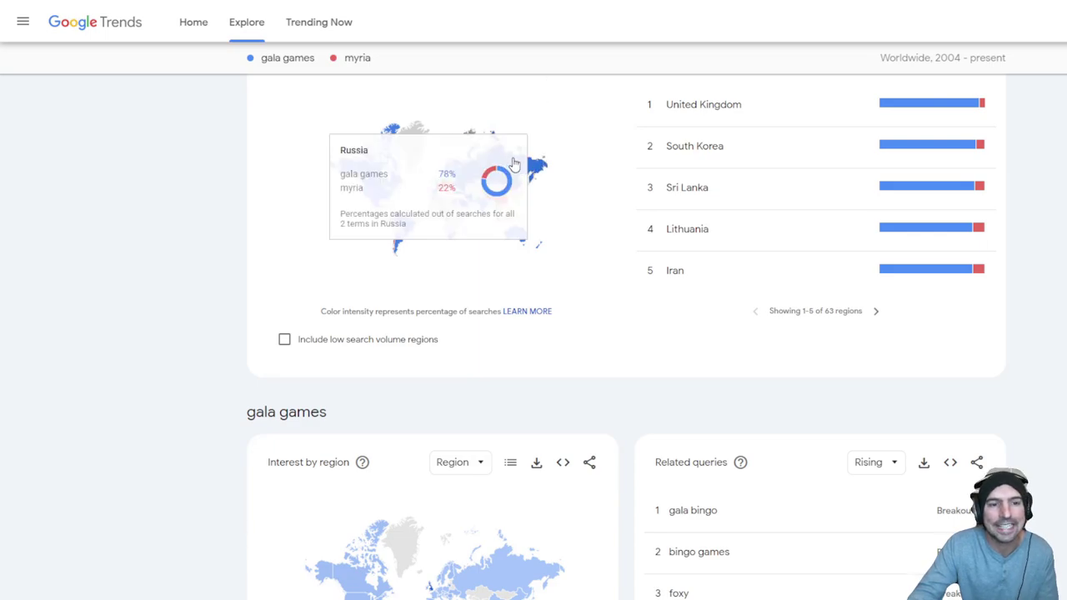
# Scroll past the regional map to the rising gala games and myria queries, like 'gala bingo' and 'geox'.
pyautogui.scroll(-3)
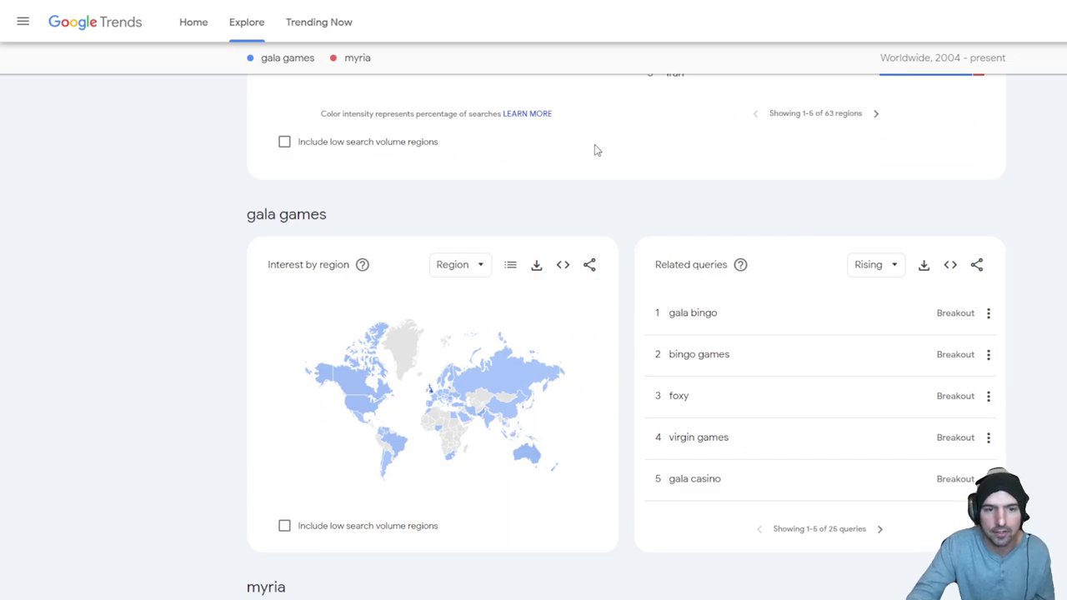
pyautogui.moveTo(555, 187)
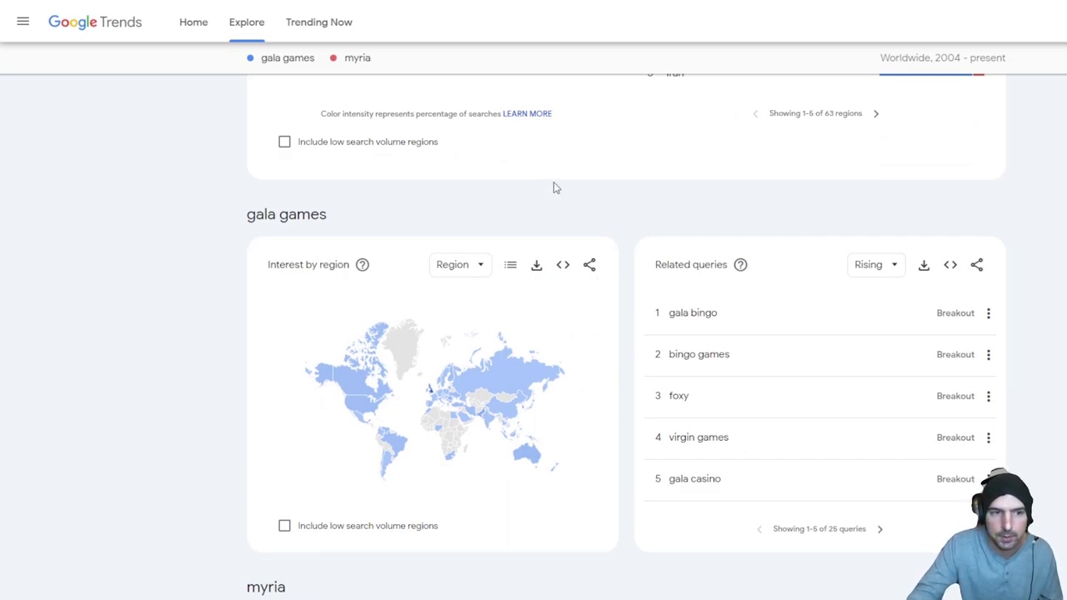
pyautogui.scroll(-3)
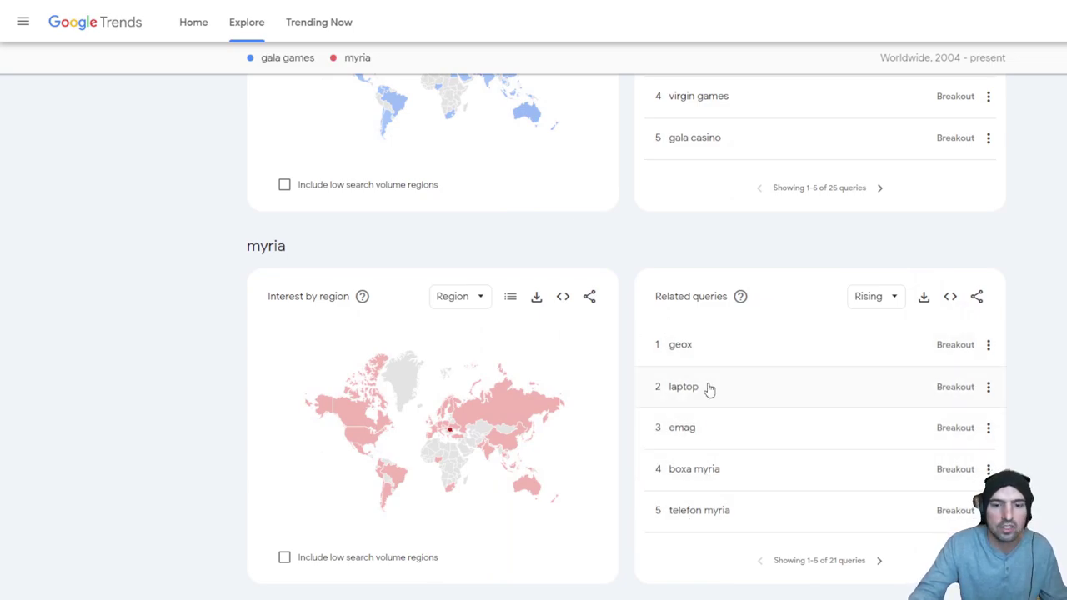
pyautogui.moveTo(716, 462)
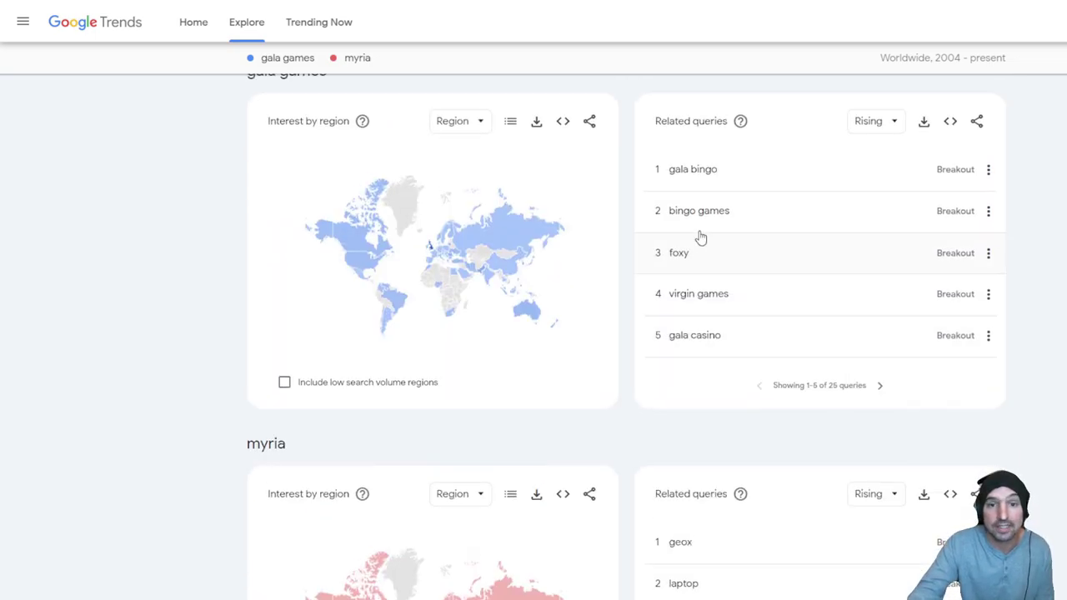
pyautogui.moveTo(724, 222)
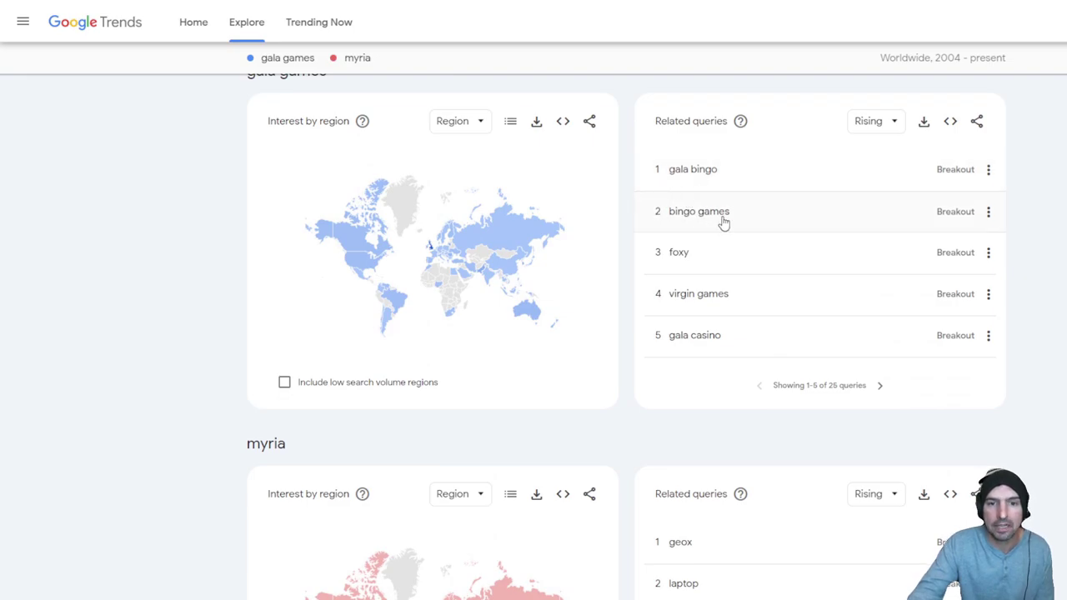
pyautogui.moveTo(458, 251)
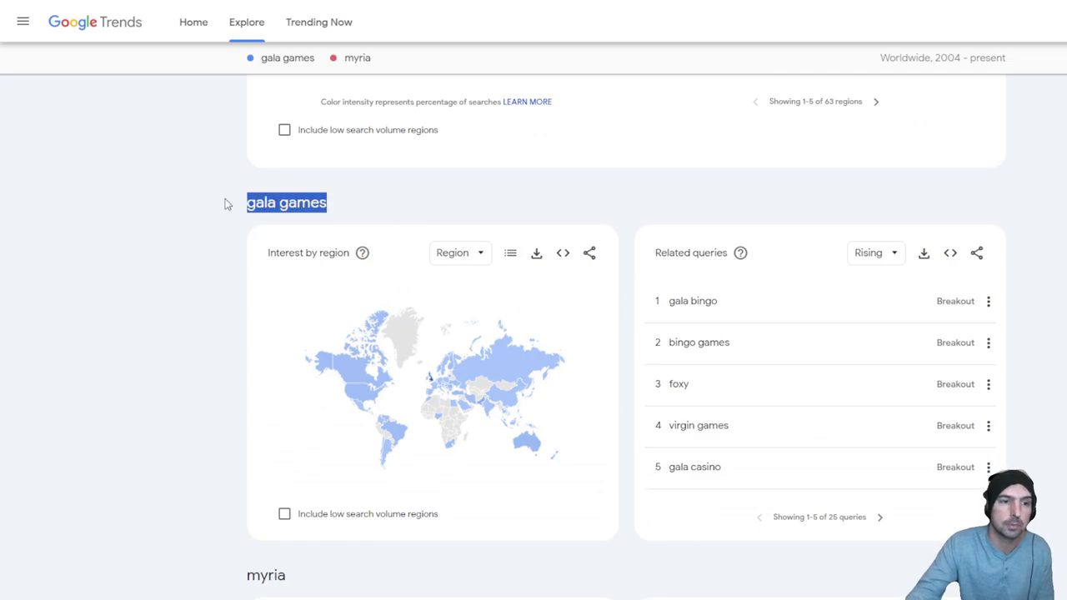
pyautogui.scroll(-3)
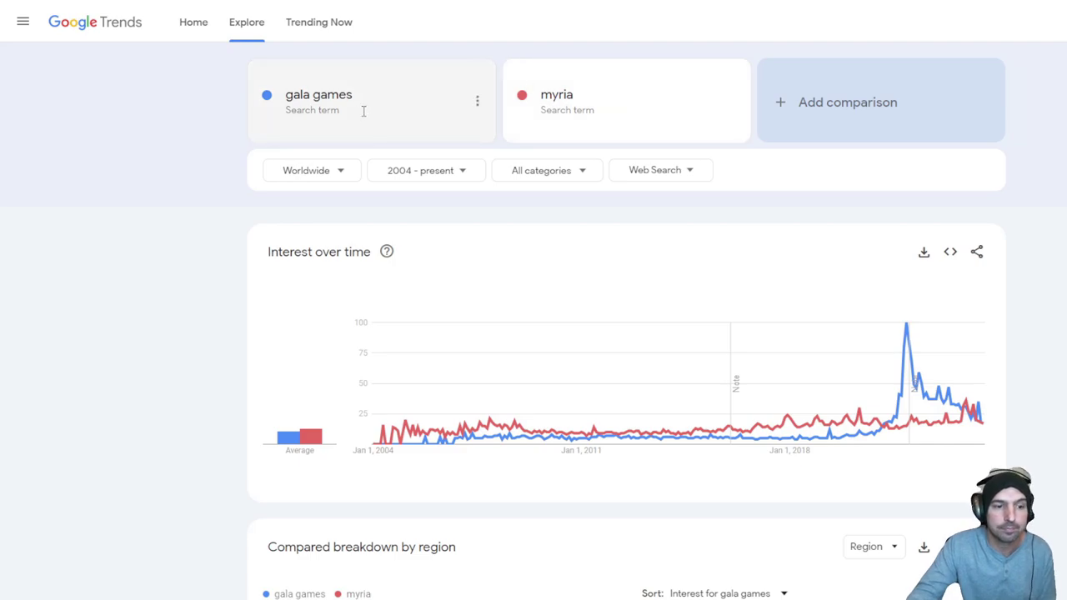
pyautogui.moveTo(331, 90)
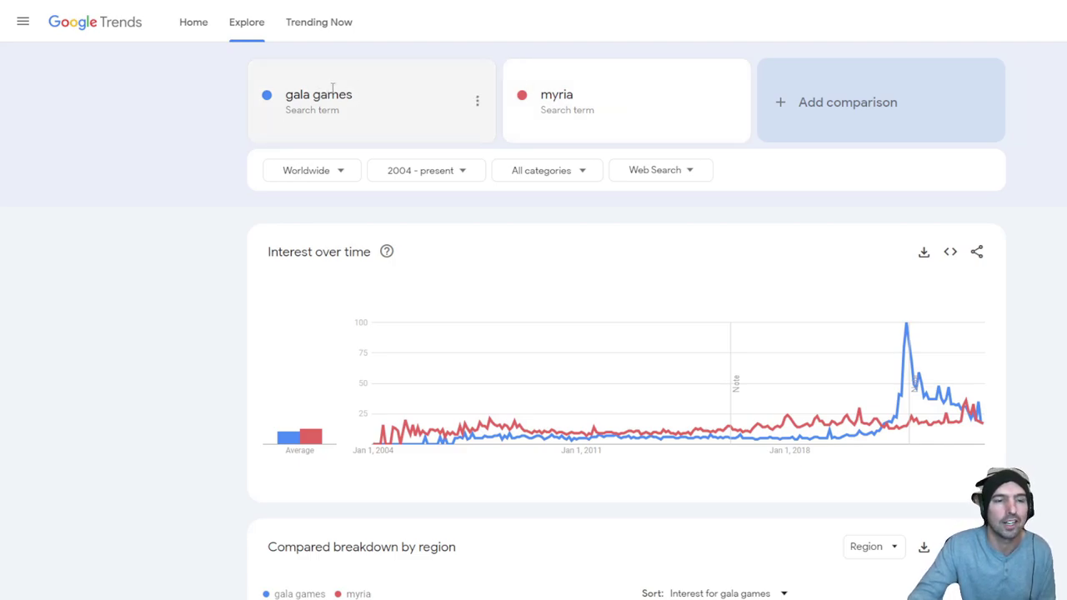
pyautogui.moveTo(396, 98)
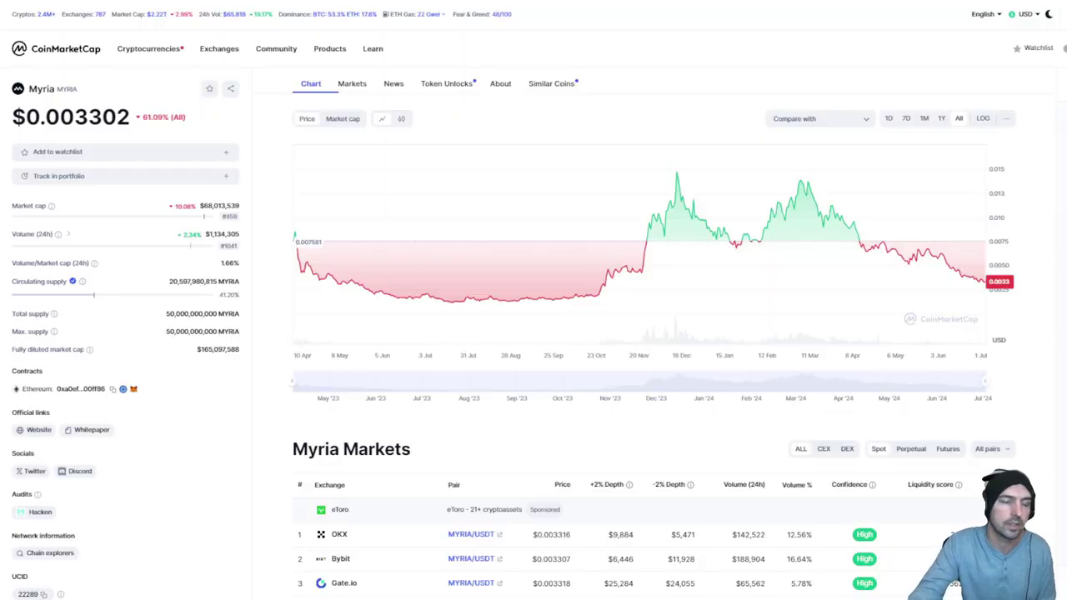
pyautogui.moveTo(708, 180)
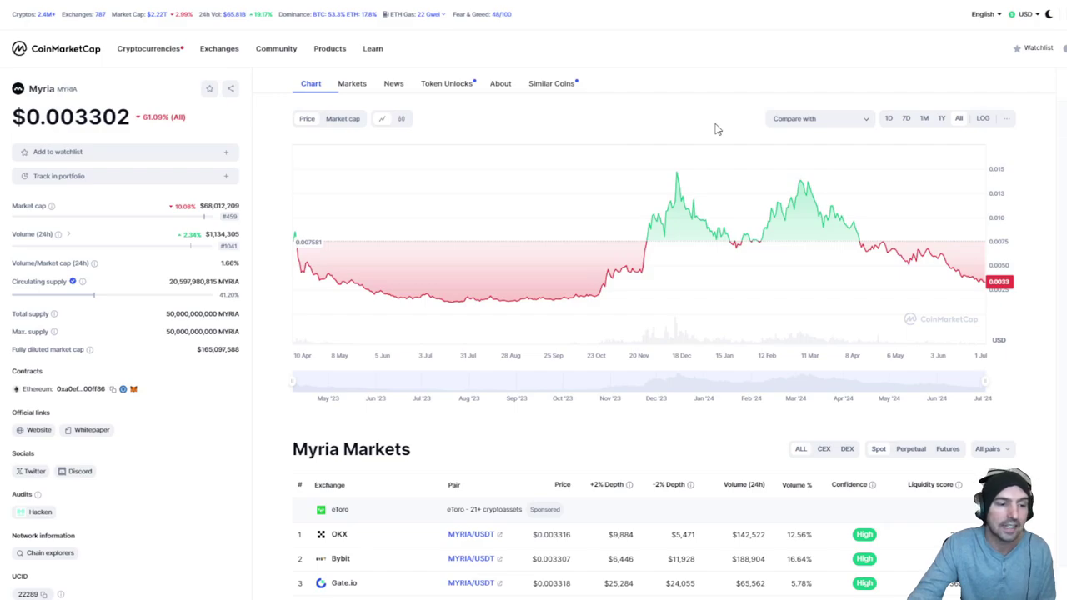
pyautogui.moveTo(713, 128)
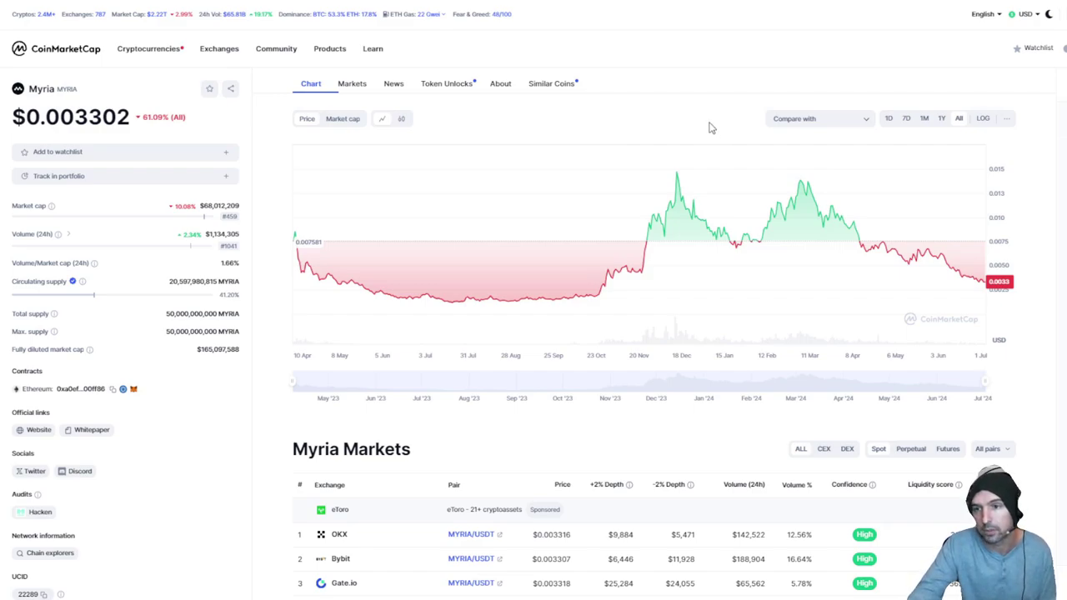
pyautogui.moveTo(633, 128)
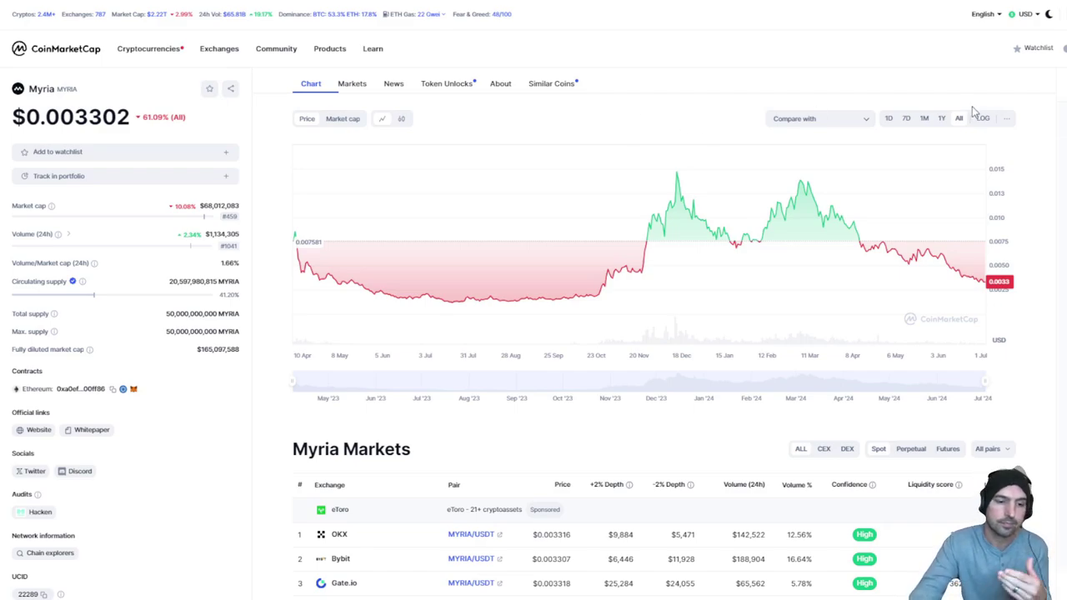
pyautogui.moveTo(748, 193)
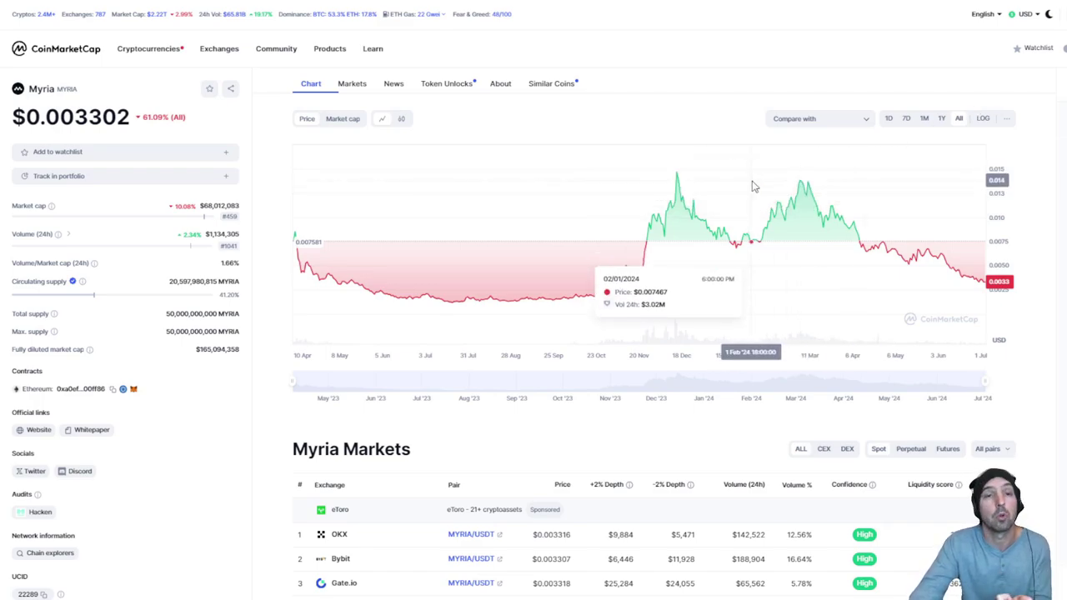
pyautogui.moveTo(755, 182)
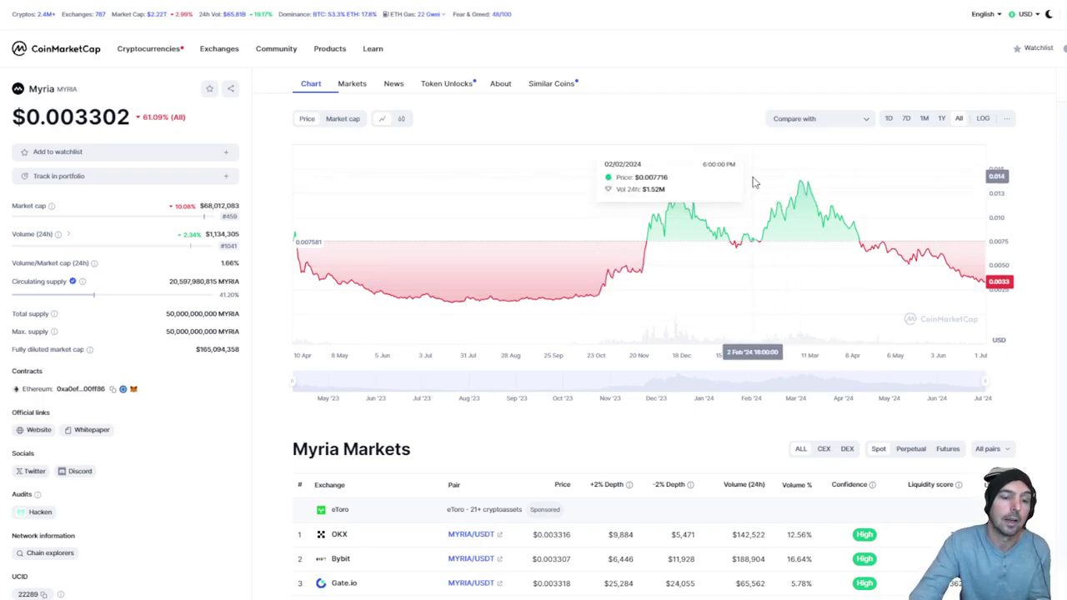
pyautogui.moveTo(760, 168)
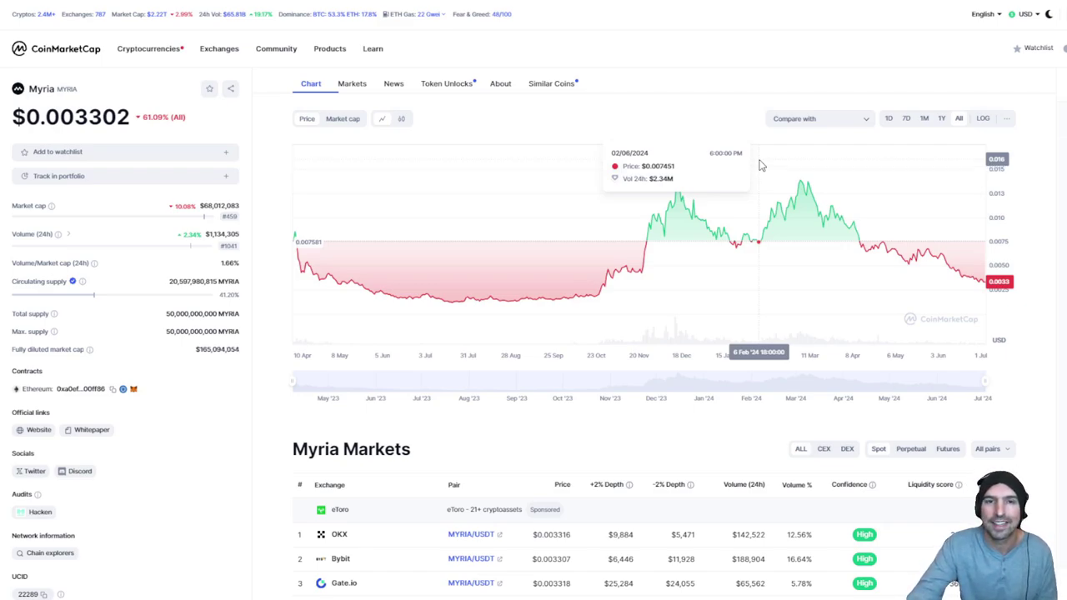
pyautogui.moveTo(252, 133)
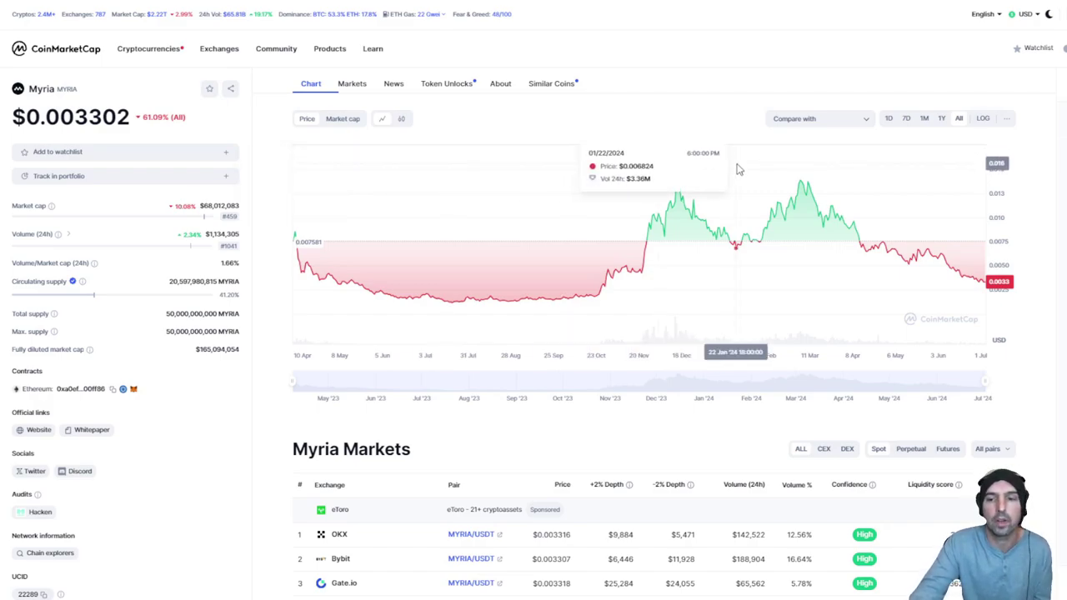
pyautogui.moveTo(95, 300)
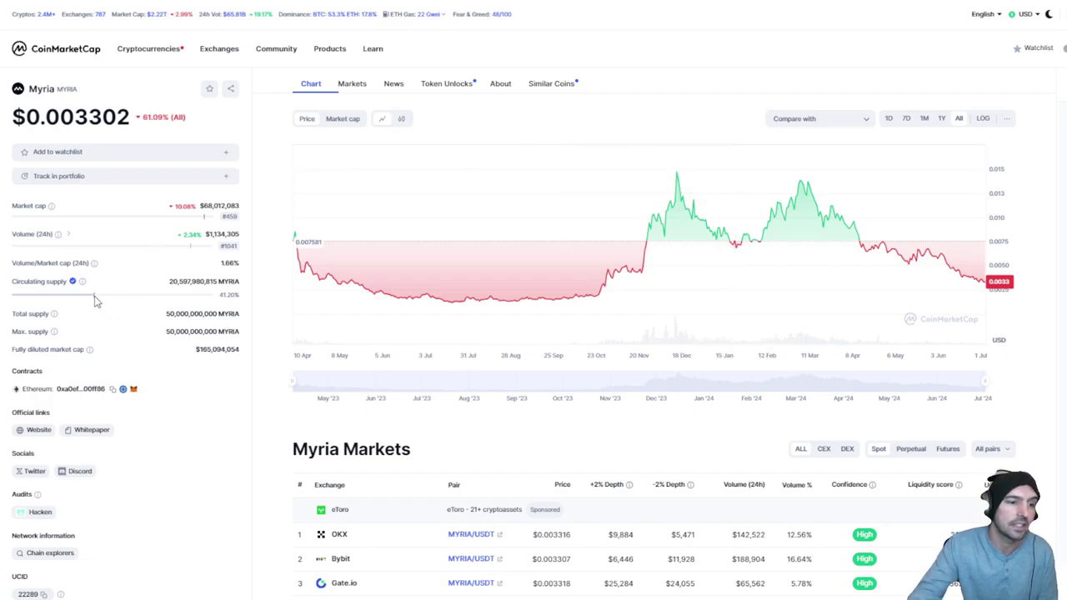